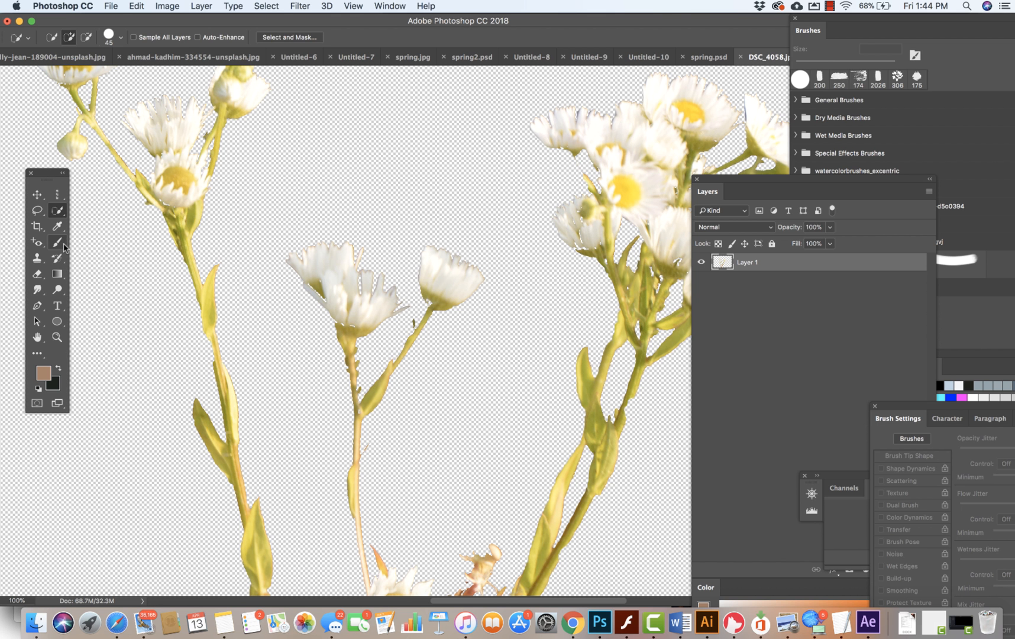
# Step: Choose the Mixer Brush Tool from the Brush tool group flyout
pyautogui.click(58, 246)
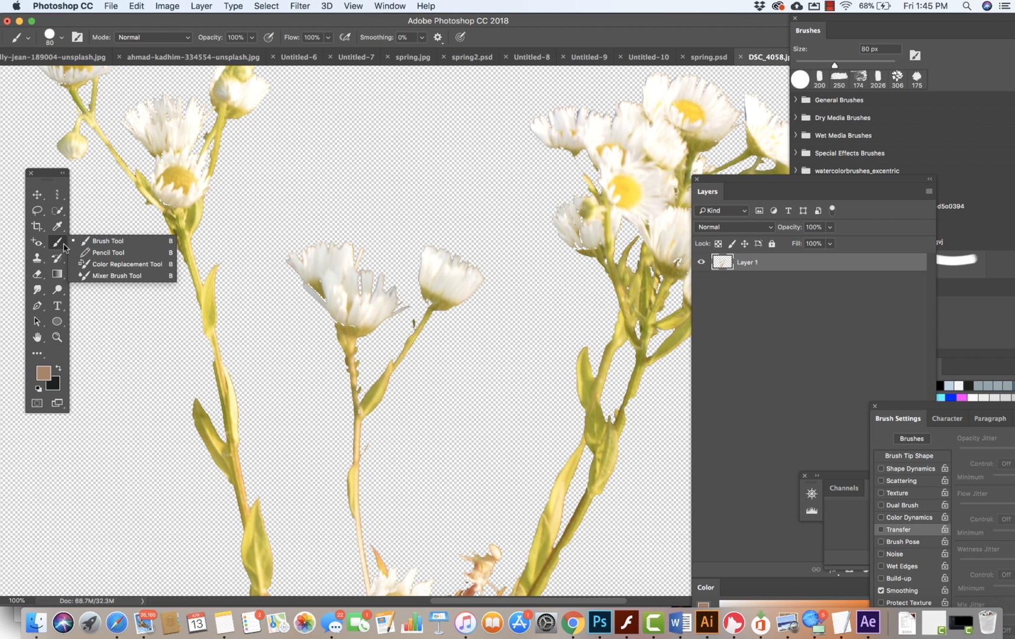
pyautogui.moveTo(91, 276)
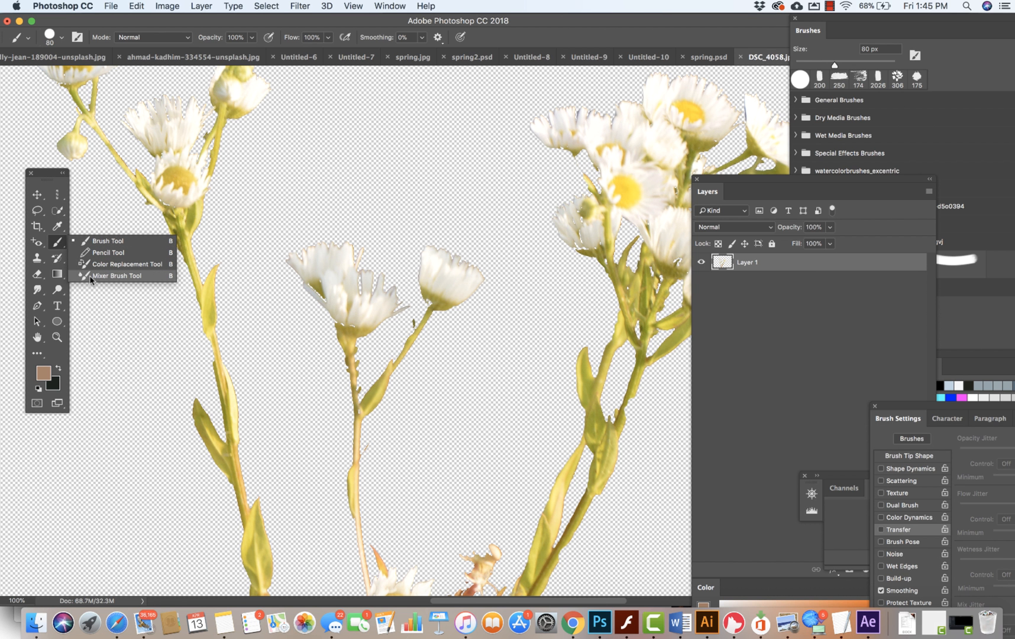
pyautogui.click(116, 276)
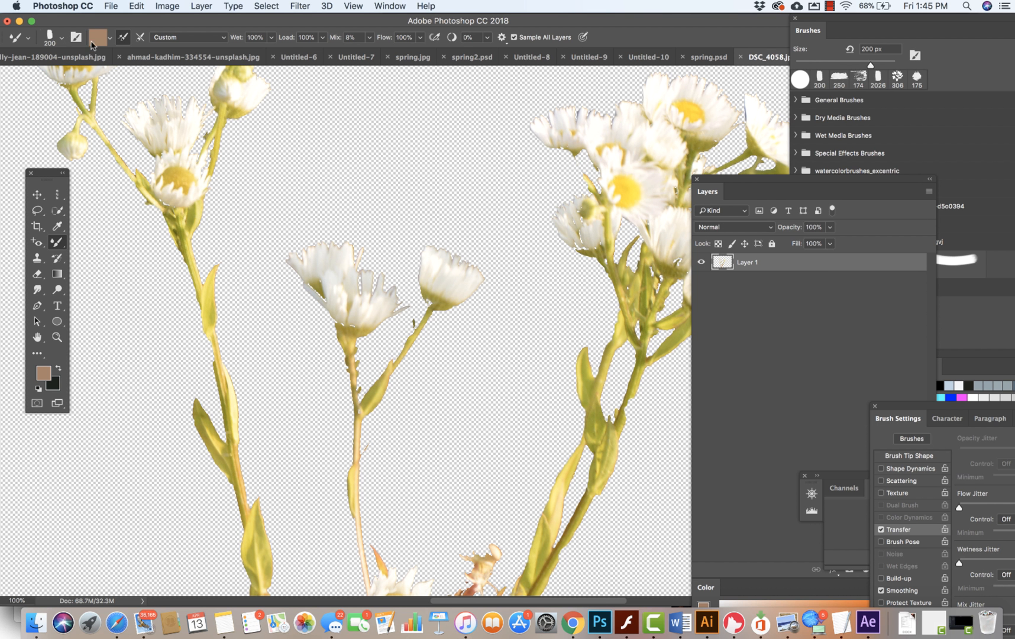
pyautogui.moveTo(60, 39)
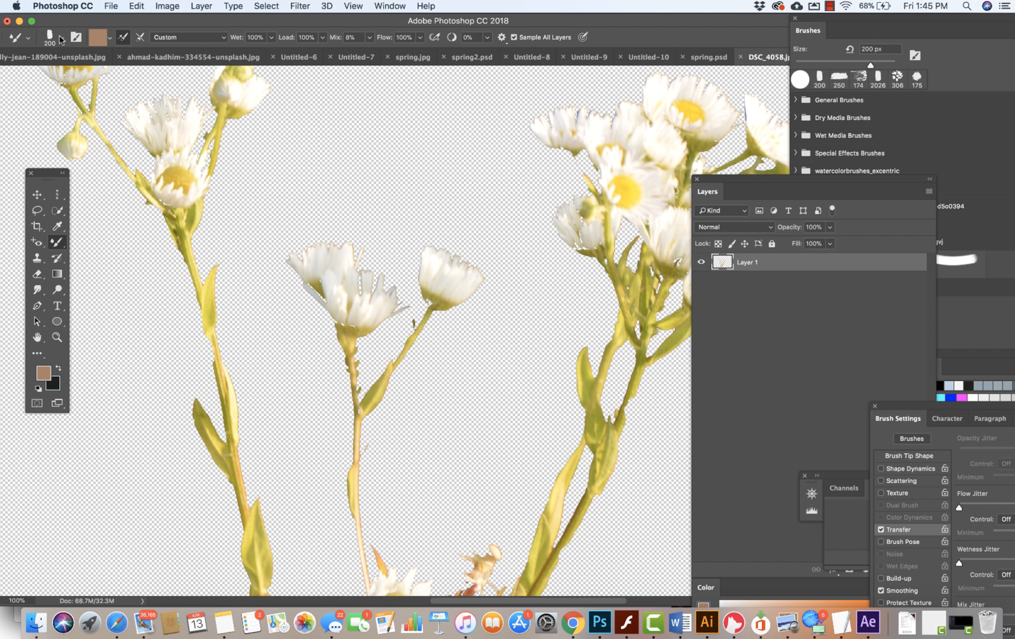
pyautogui.click(62, 36)
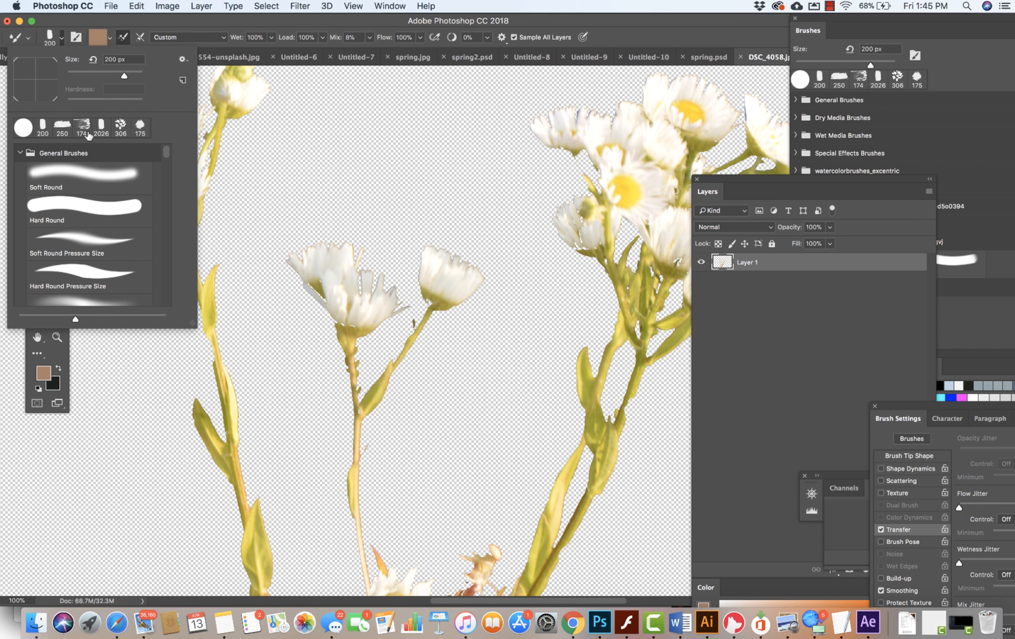
pyautogui.scroll(-3)
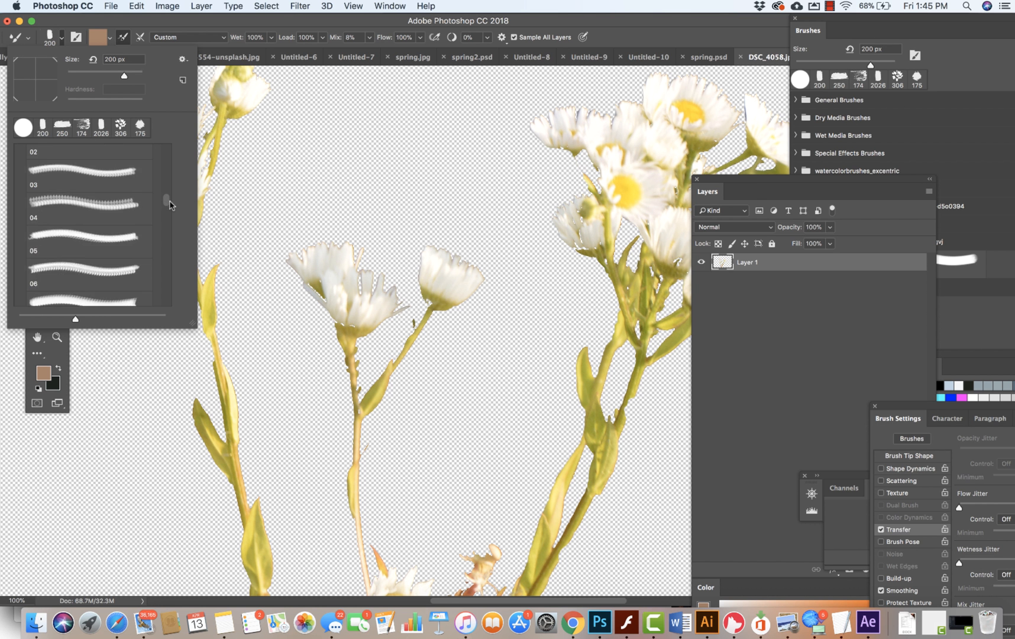
pyautogui.scroll(-3)
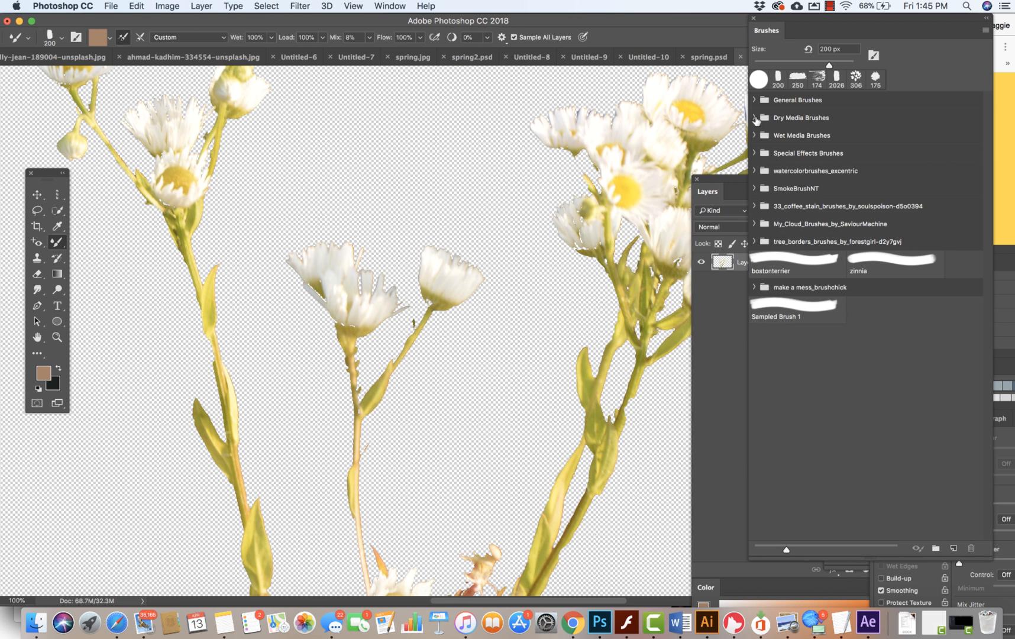
pyautogui.click(754, 170)
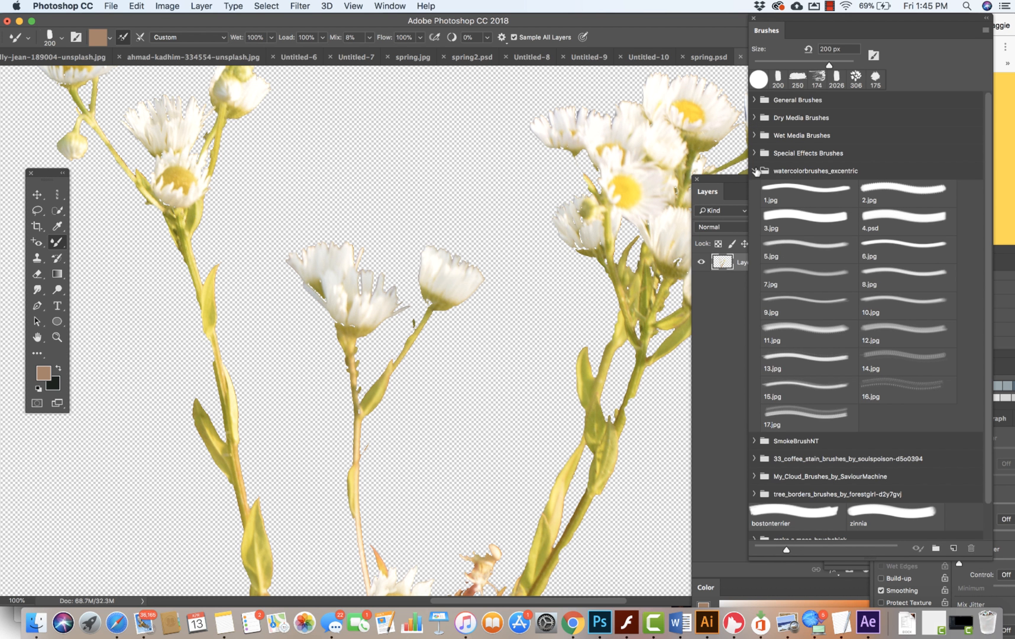
pyautogui.click(754, 170)
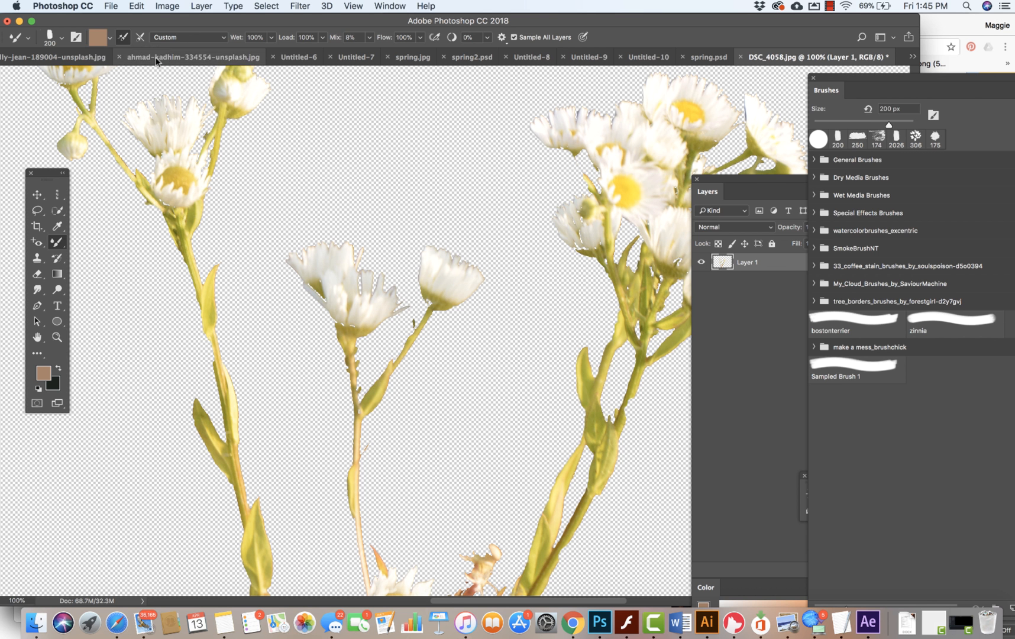
# Step: Clean the Mixer Brush via the Current Brush Load dropdown so it carries no paint
pyautogui.click(101, 37)
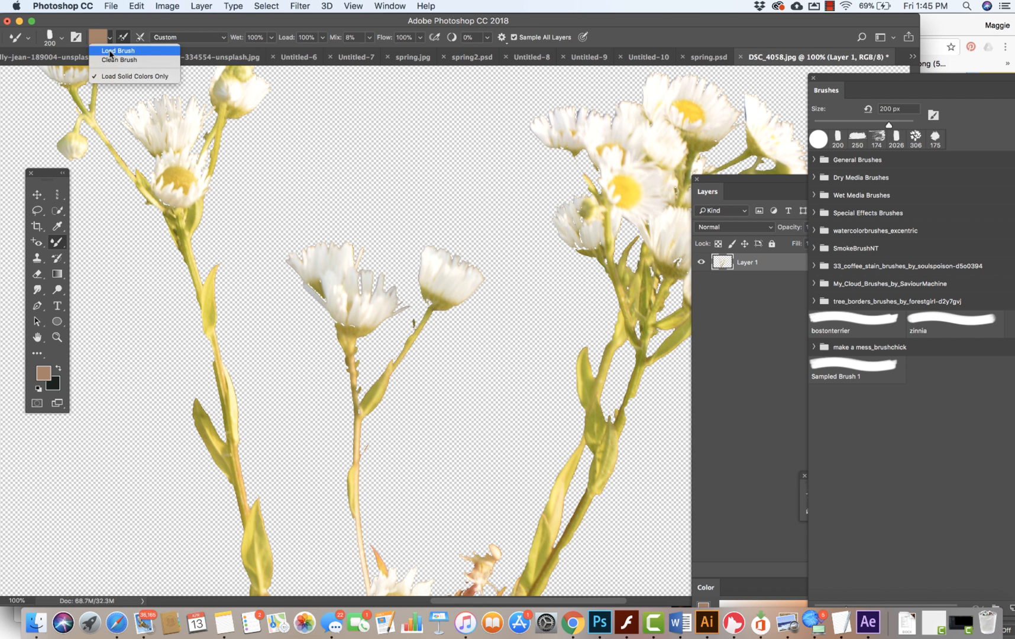
pyautogui.click(101, 37)
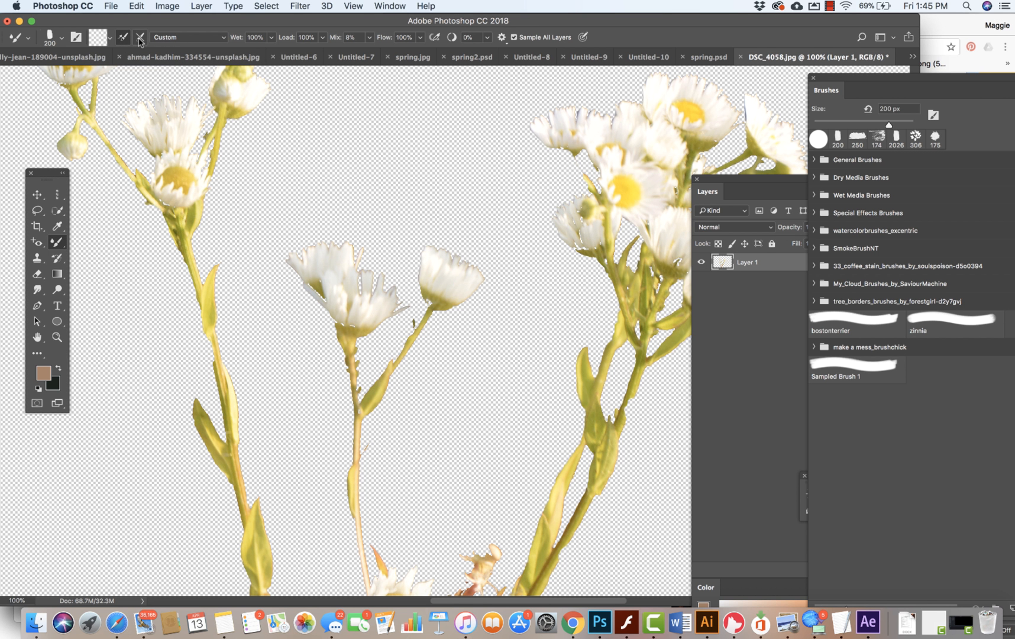
pyautogui.moveTo(139, 37)
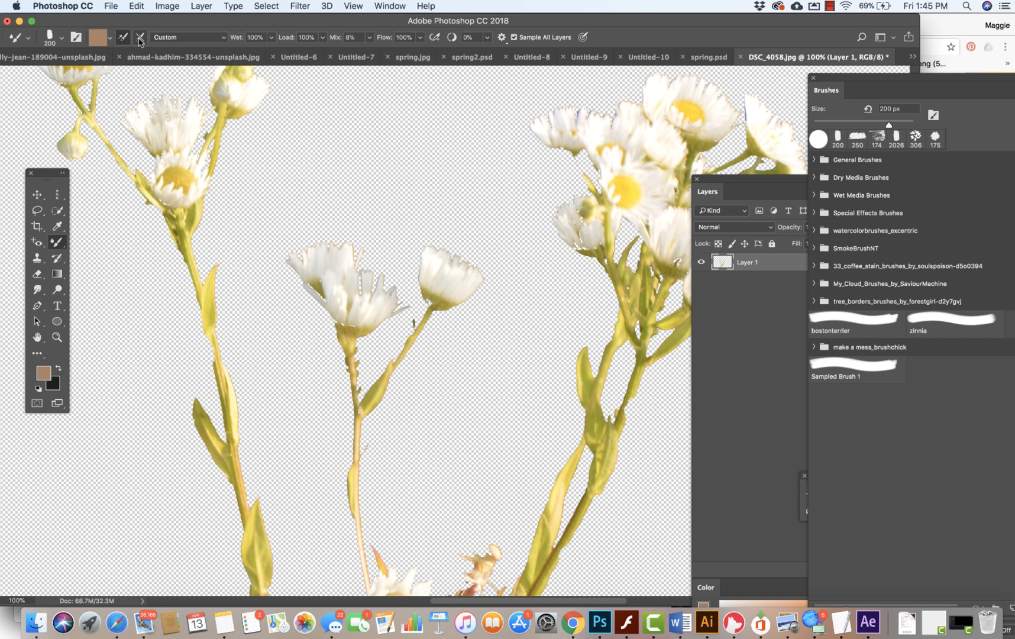
pyautogui.click(115, 37)
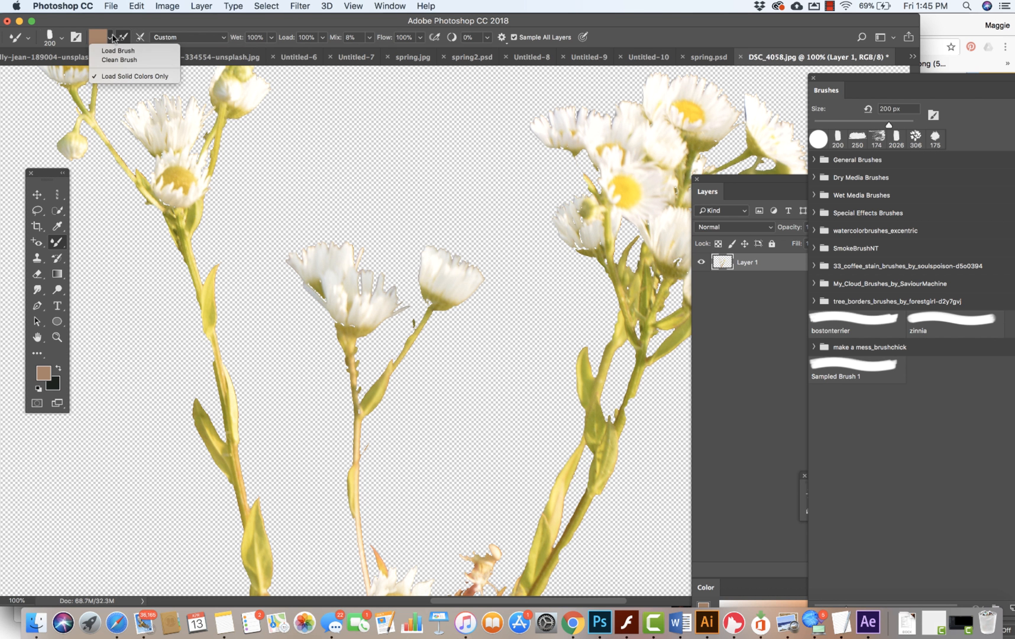
pyautogui.moveTo(118, 59)
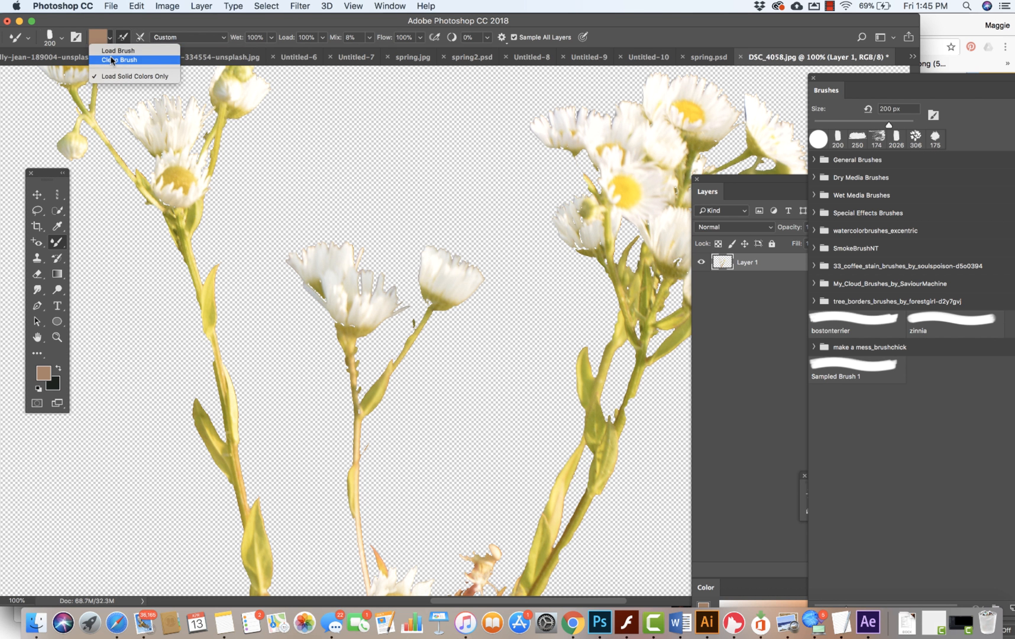
pyautogui.click(119, 59)
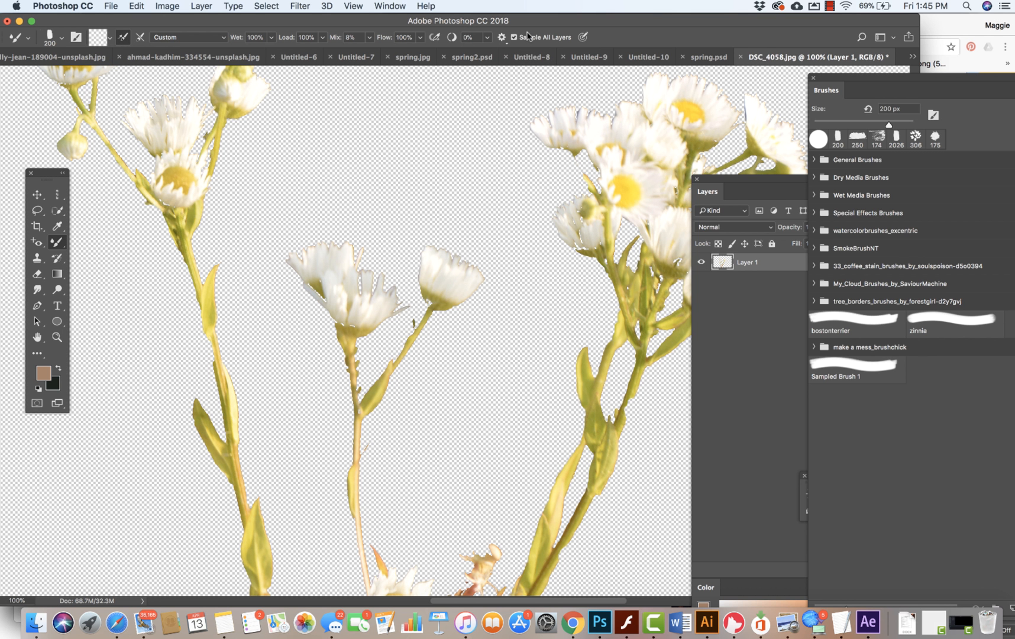
pyautogui.moveTo(737, 179)
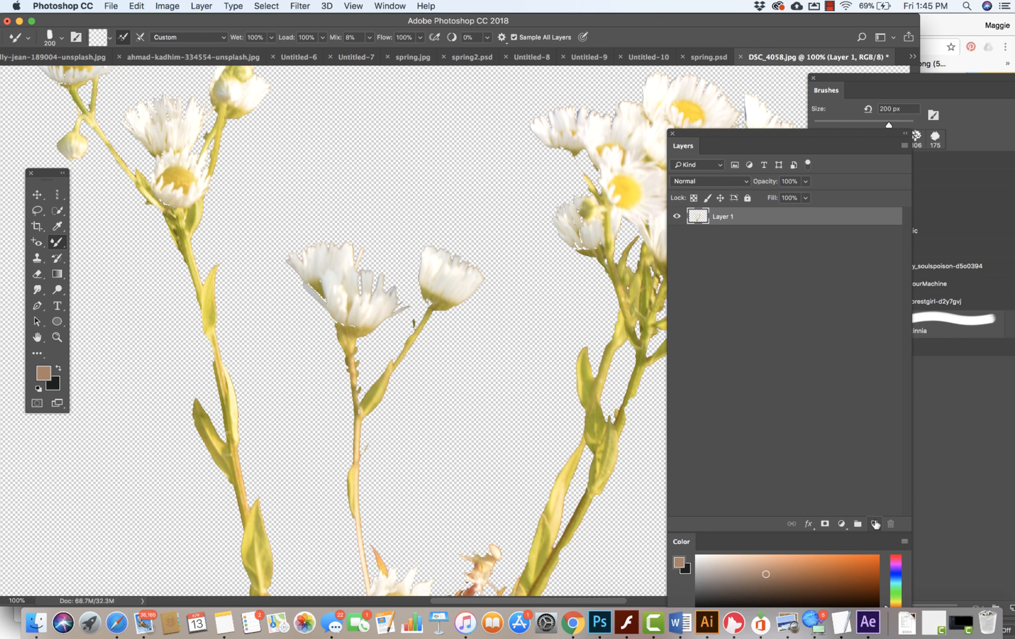
# Step: Create Layer 2 above Layer 1 and dab a short 90-px tan test stroke near the flowers
pyautogui.click(874, 523)
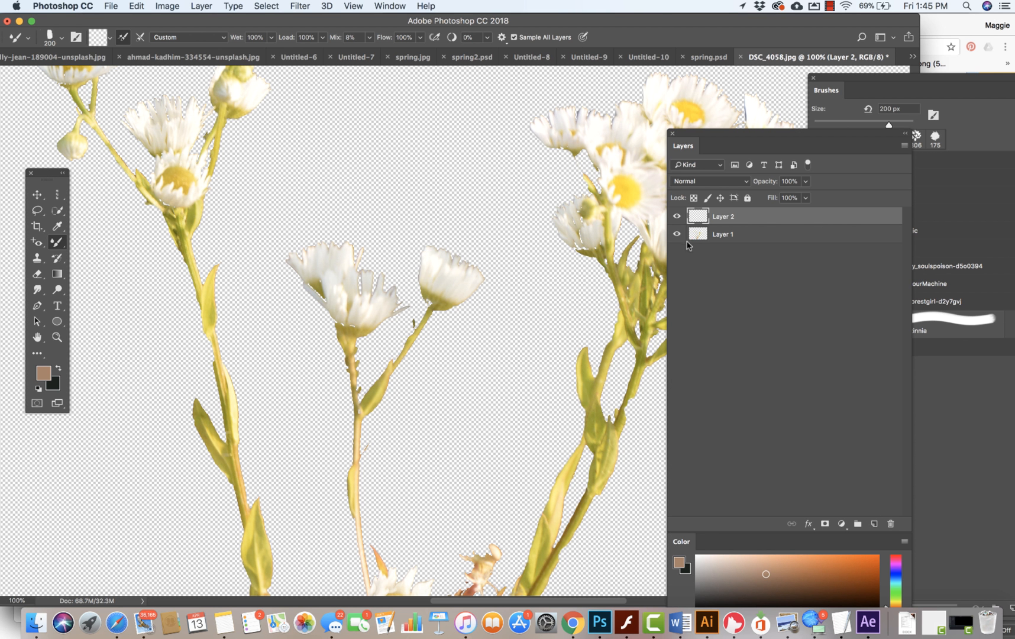
pyautogui.moveTo(447, 250); pyautogui.dragTo(453, 298)
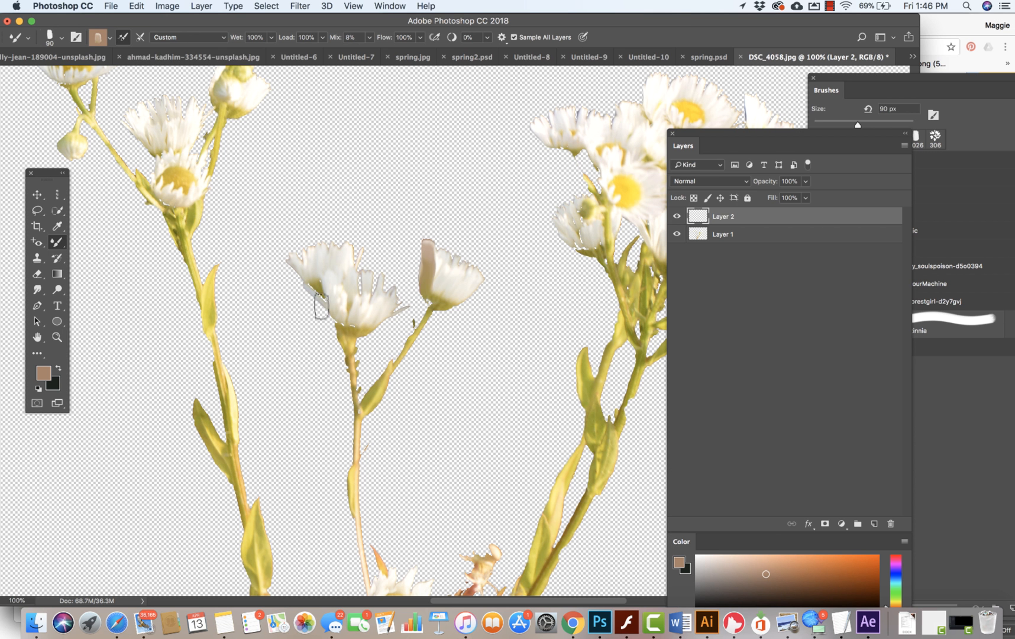
pyautogui.click(109, 37)
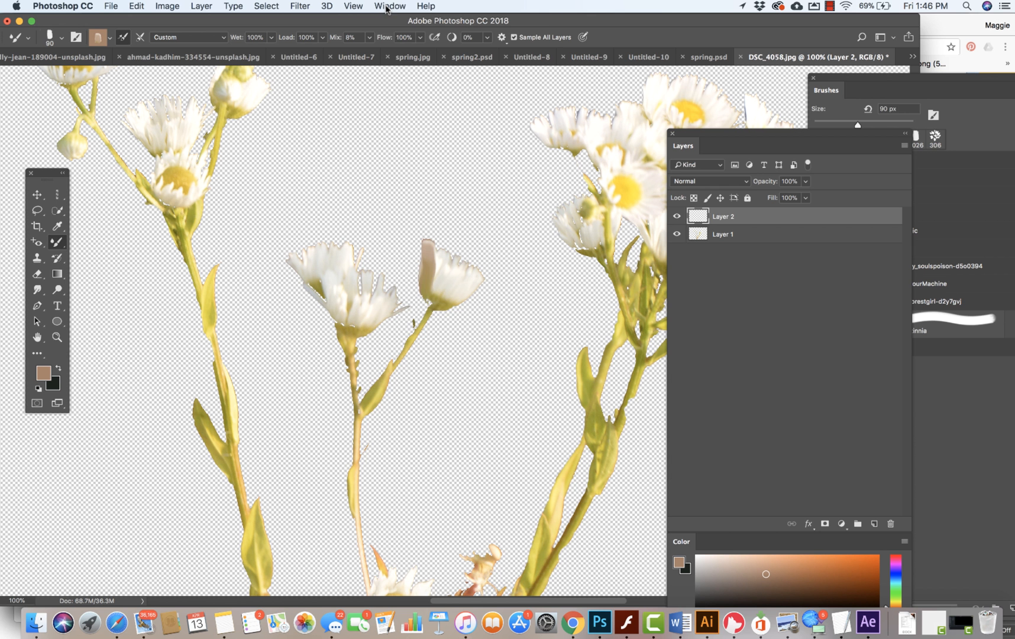
# Step: Show the History panel and set the Mixer Brush to 48% load and 36% mix
pyautogui.click(389, 6)
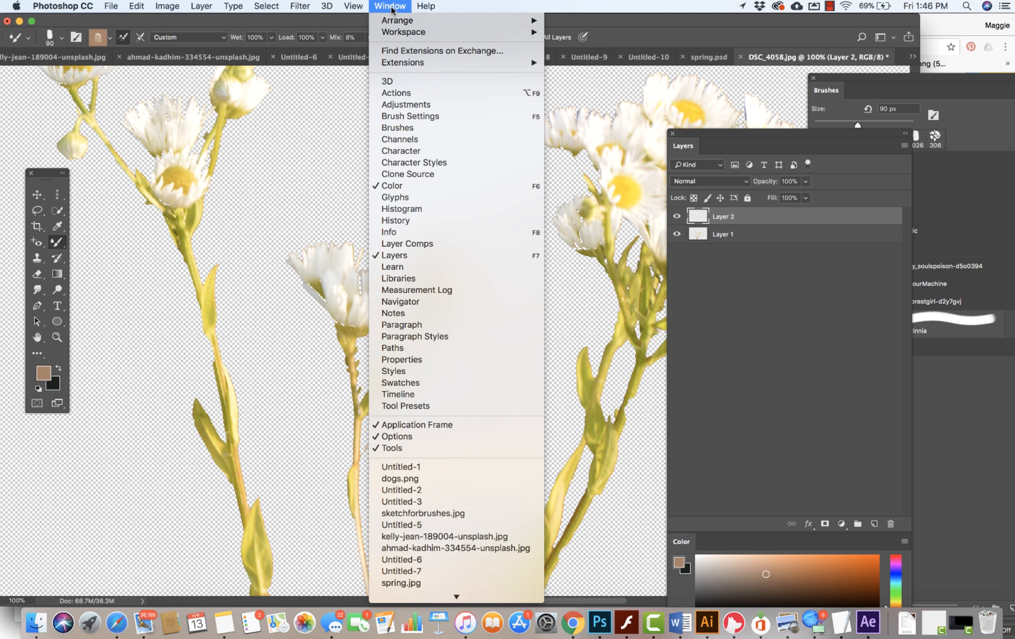
pyautogui.moveTo(395, 225)
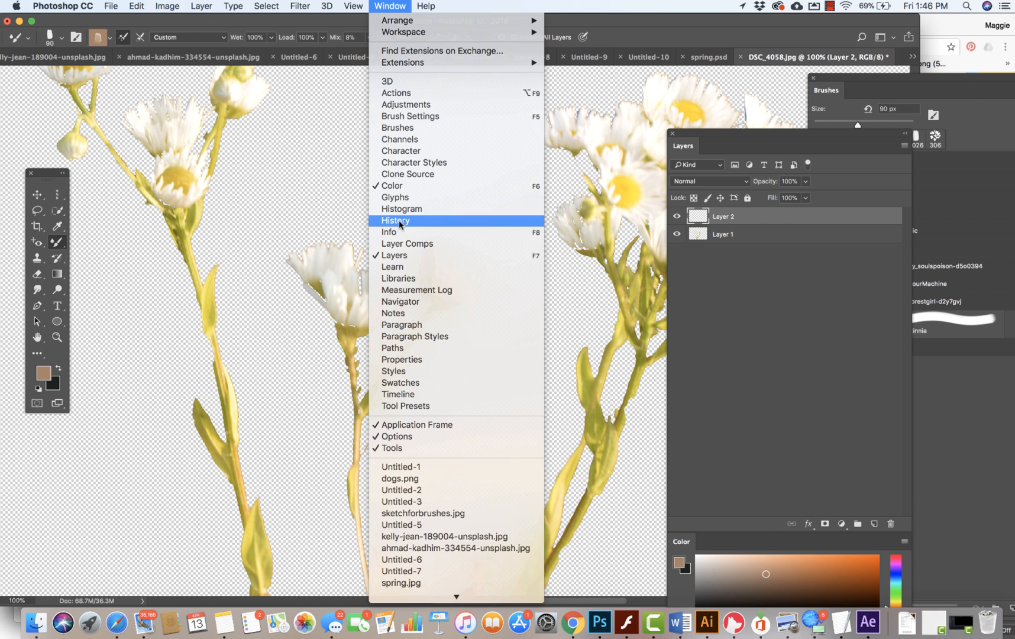
pyautogui.click(395, 220)
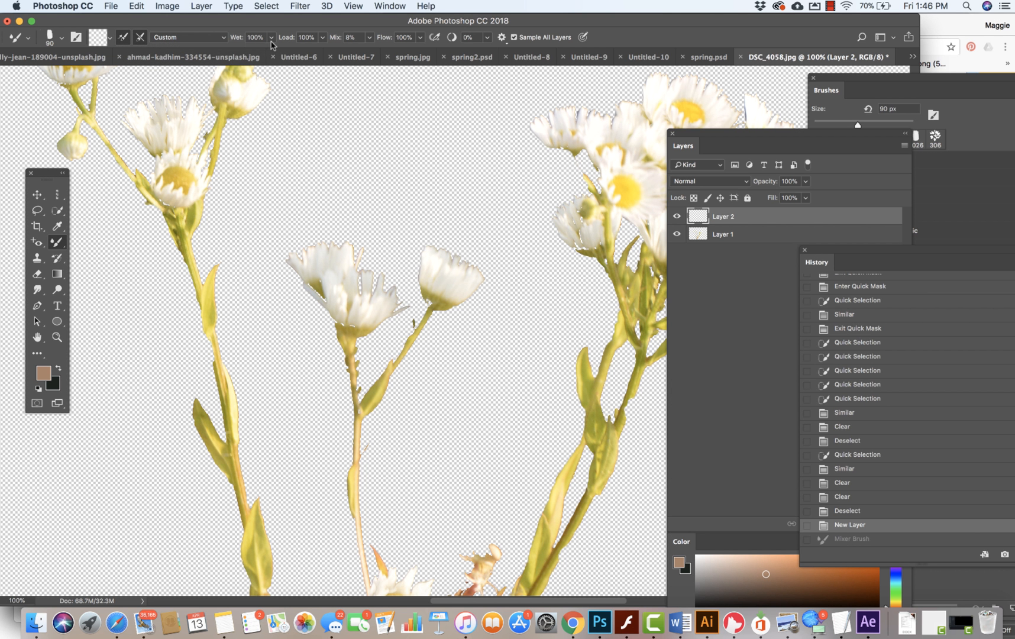
pyautogui.moveTo(323, 43)
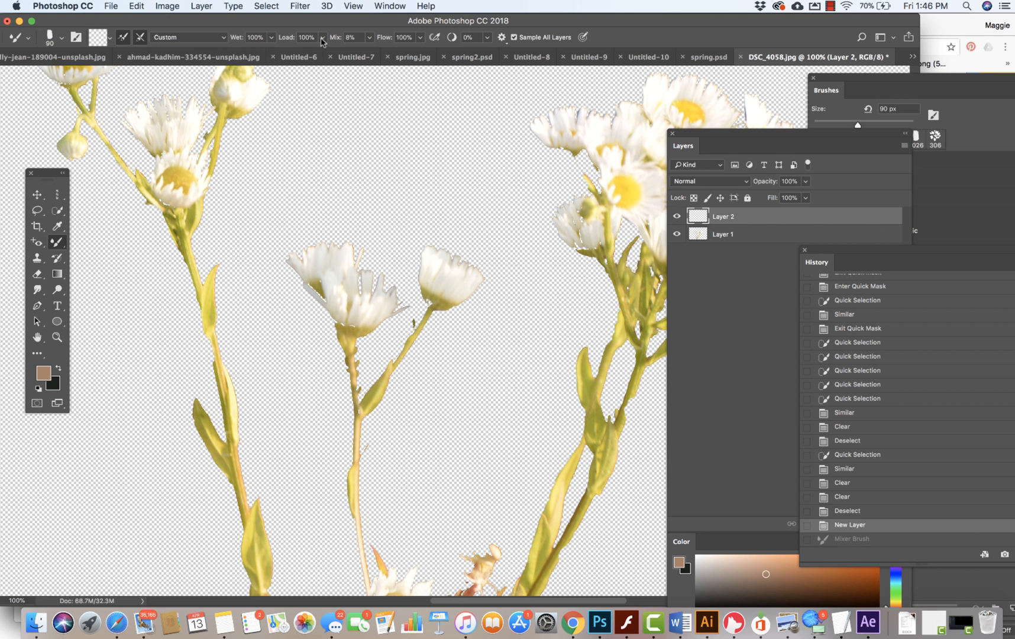
pyautogui.moveTo(320, 43); pyautogui.dragTo(291, 52)
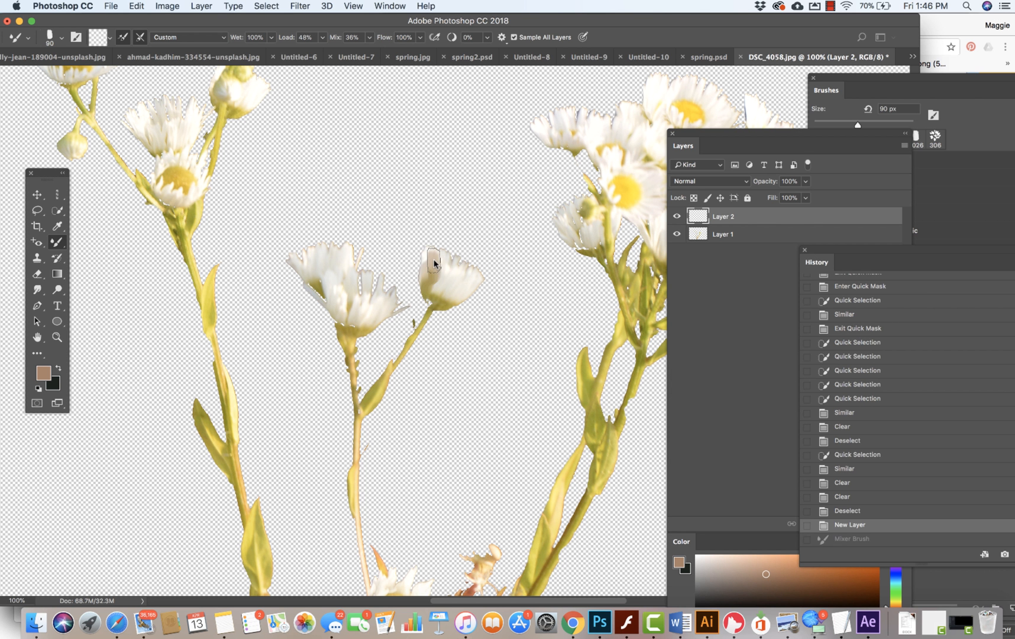
# Step: Blend tan strokes over the petals of the right and left flowers at 300% zoom
pyautogui.moveTo(434, 262); pyautogui.dragTo(447, 276)
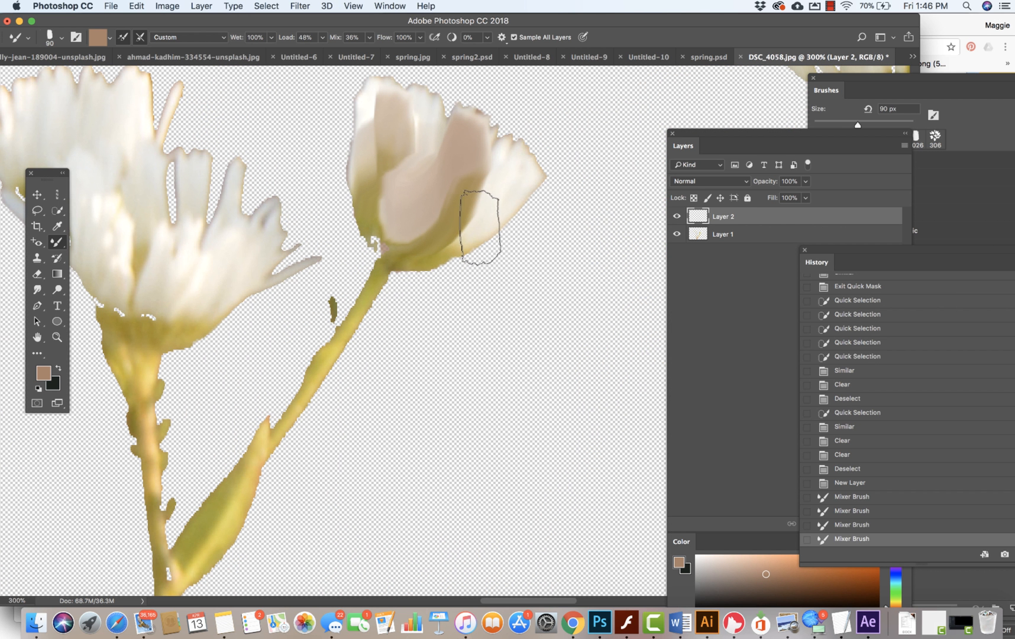
pyautogui.click(110, 36)
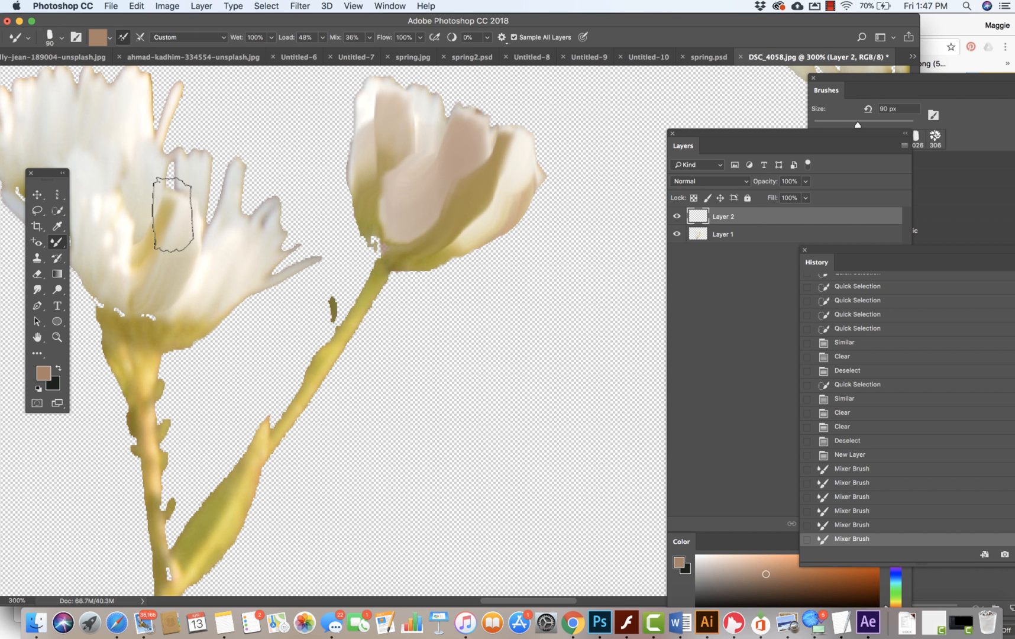
pyautogui.moveTo(175, 201); pyautogui.dragTo(207, 259)
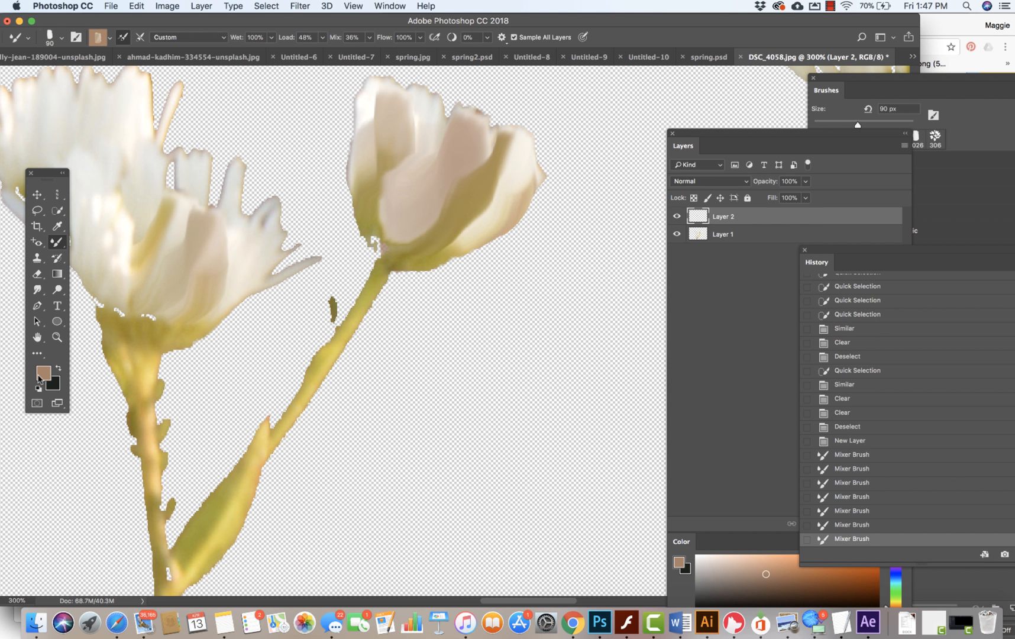
pyautogui.moveTo(41, 370)
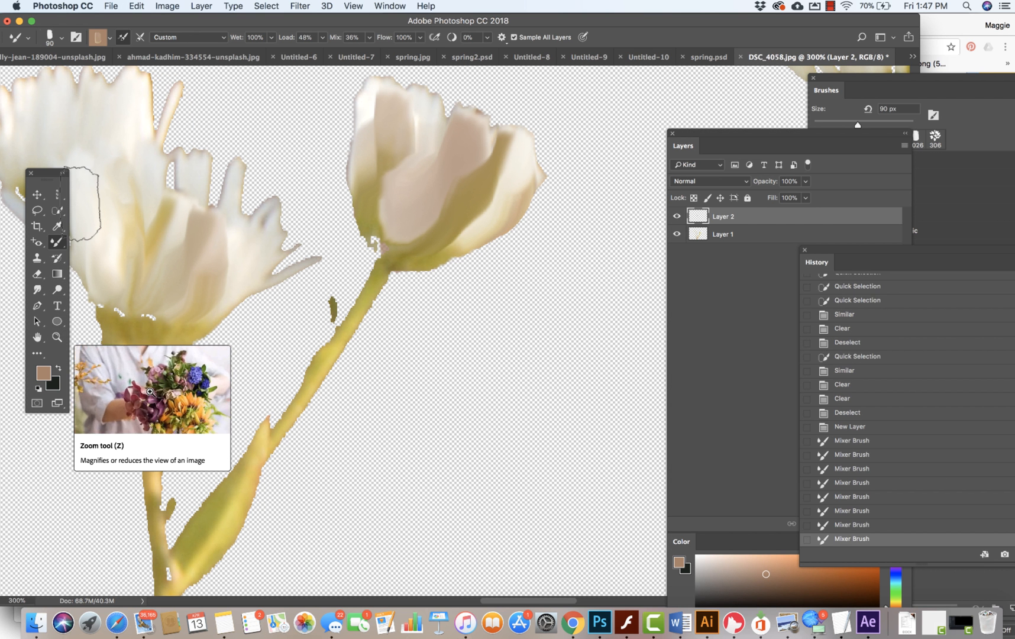
# Step: Sample cream, set Wet 55% and Load 13%, and paint the right flower's base and petals
pyautogui.click(108, 37)
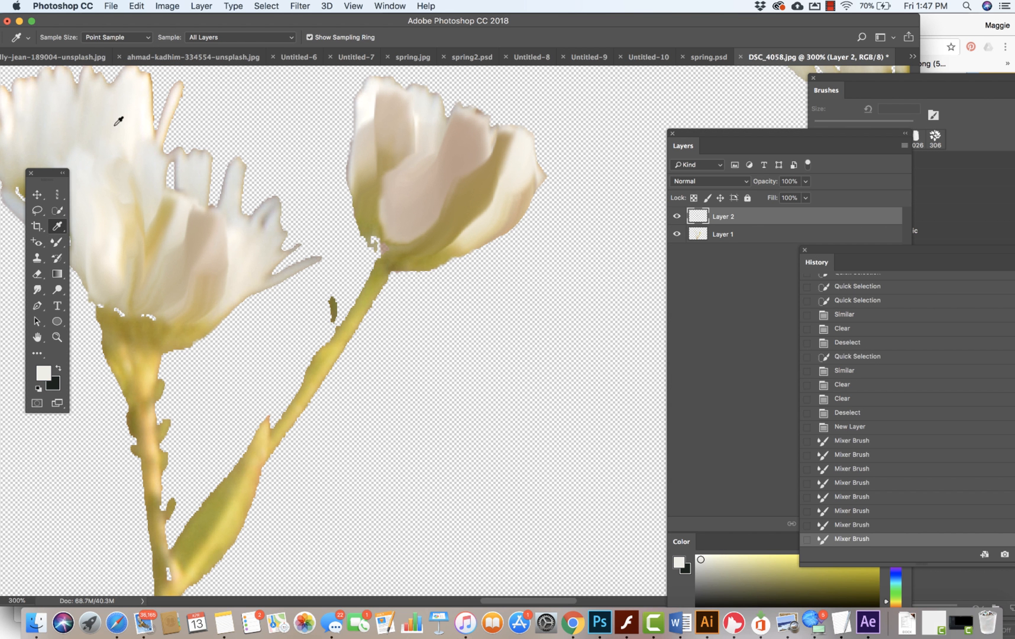
pyautogui.moveTo(13, 118)
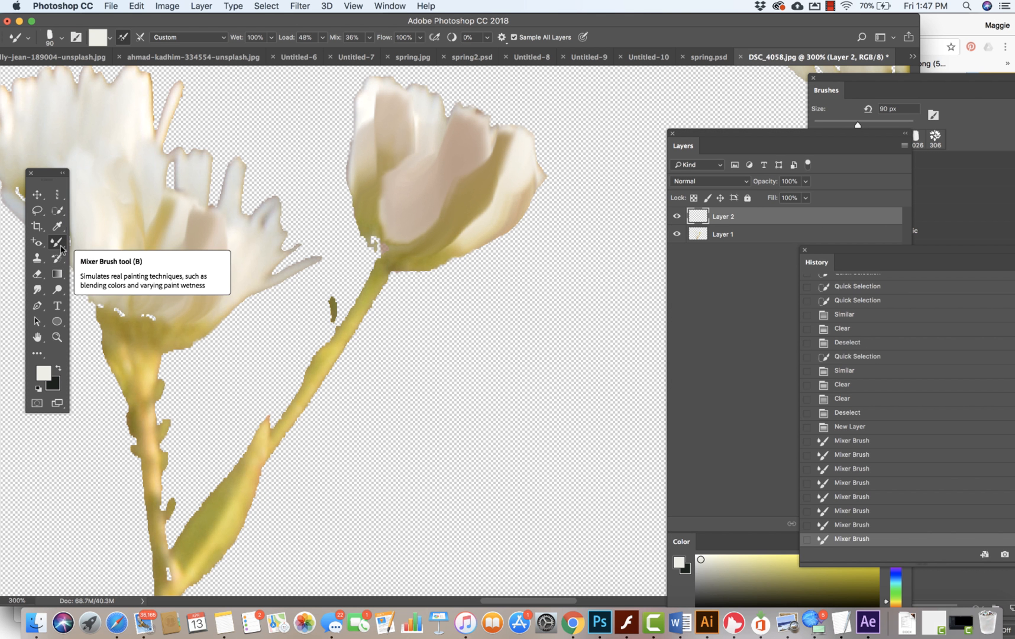
pyautogui.moveTo(299, 67)
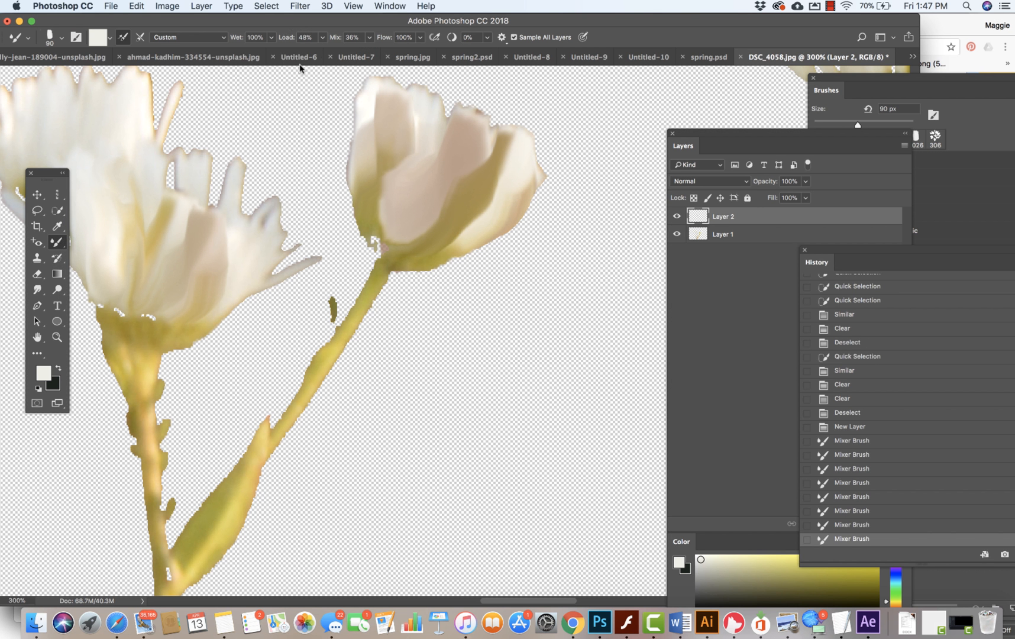
pyautogui.moveTo(255, 37); pyautogui.dragTo(255, 52)
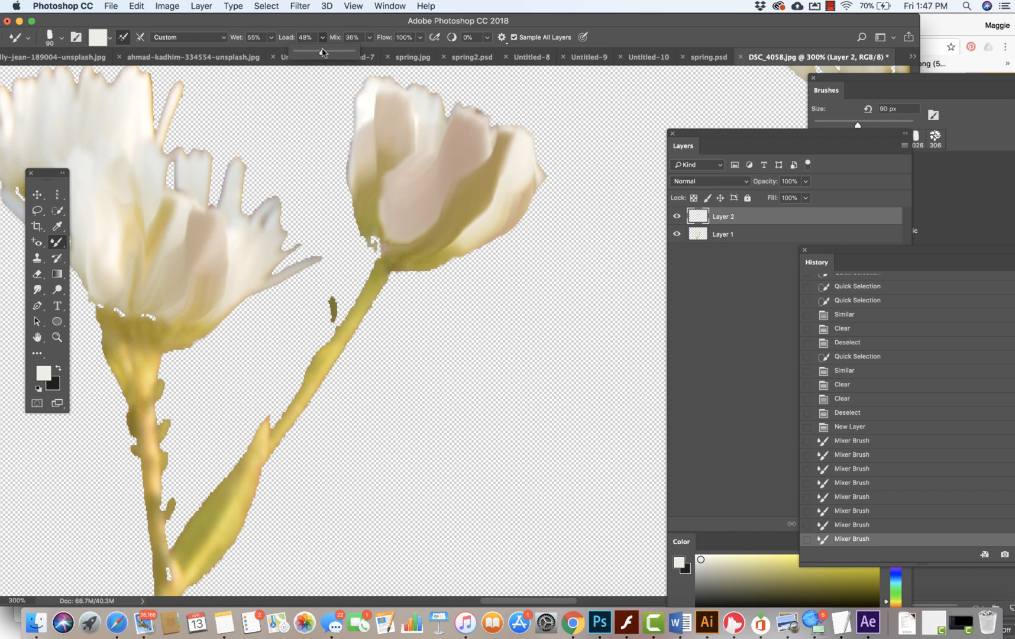
pyautogui.moveTo(324, 51); pyautogui.dragTo(300, 52)
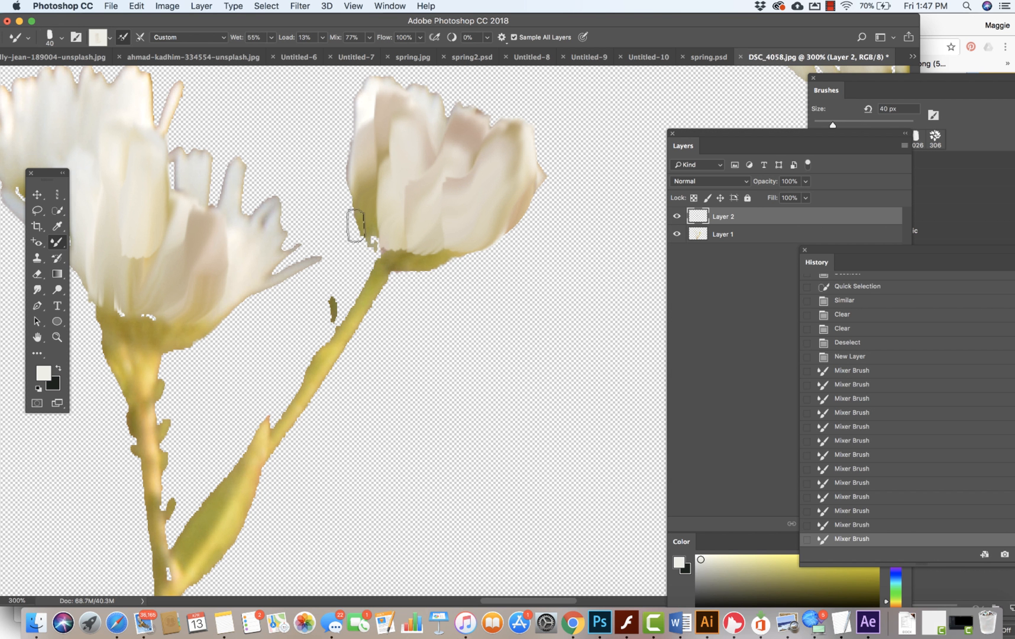
pyautogui.moveTo(358, 225); pyautogui.dragTo(382, 258)
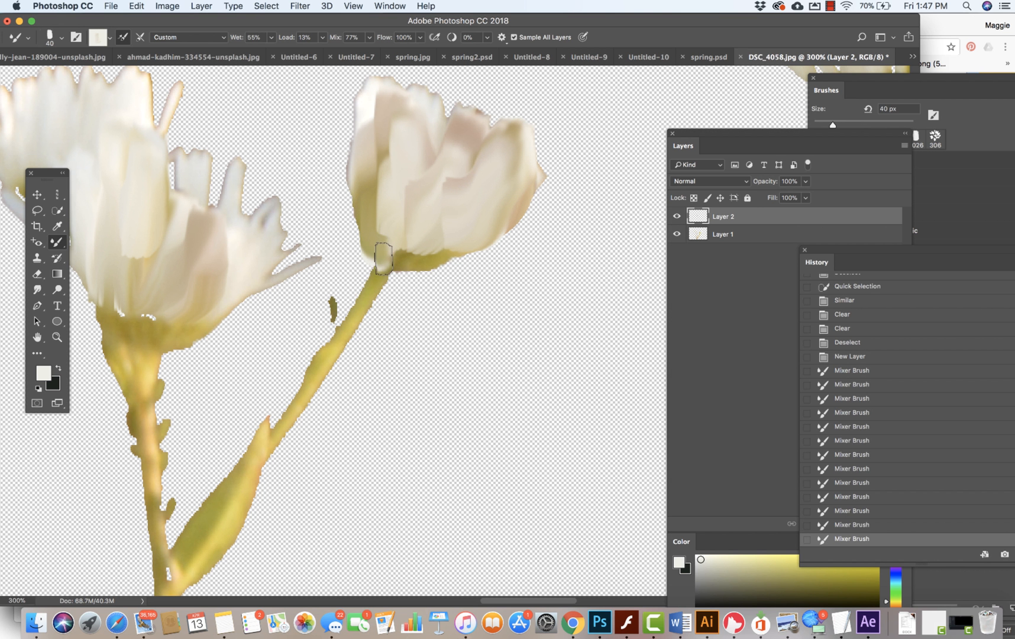
pyautogui.moveTo(382, 255); pyautogui.dragTo(454, 237)
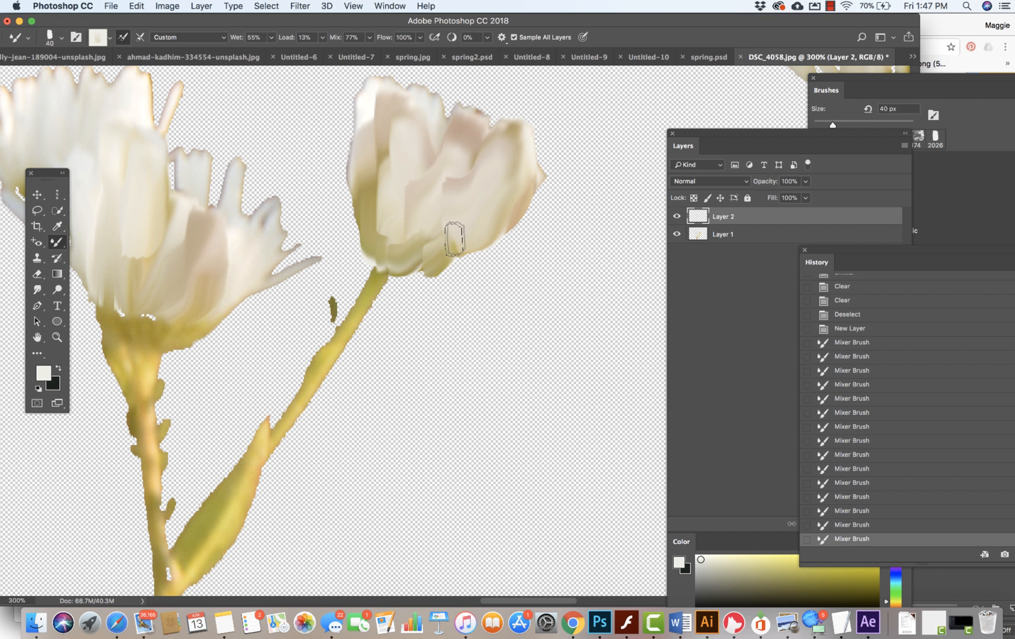
# Step: Sample olive green from the stem and paint it where the petals meet the stem
pyautogui.click(56, 227)
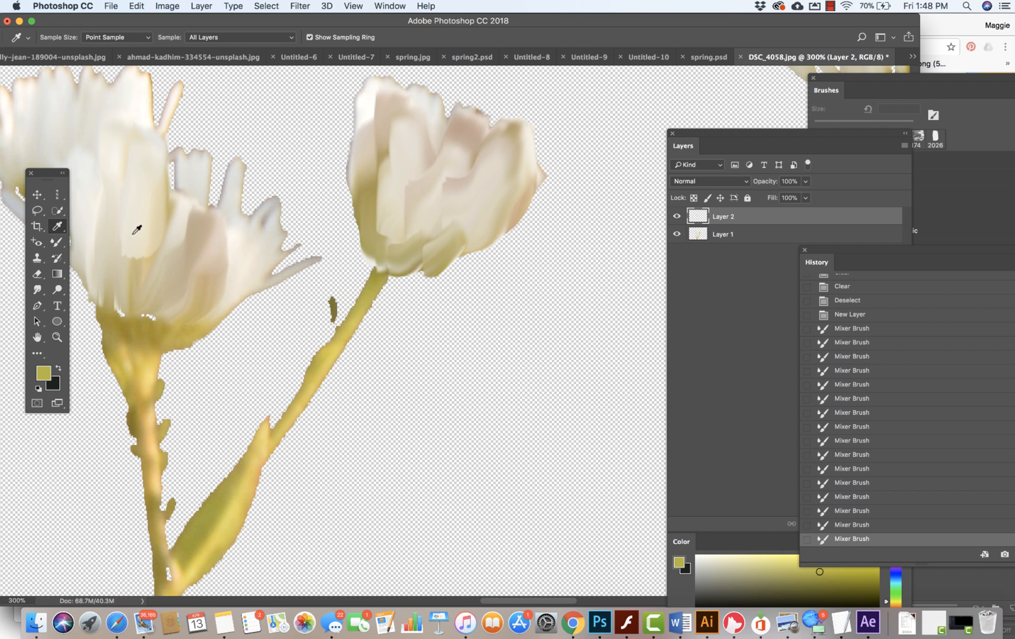
pyautogui.click(57, 242)
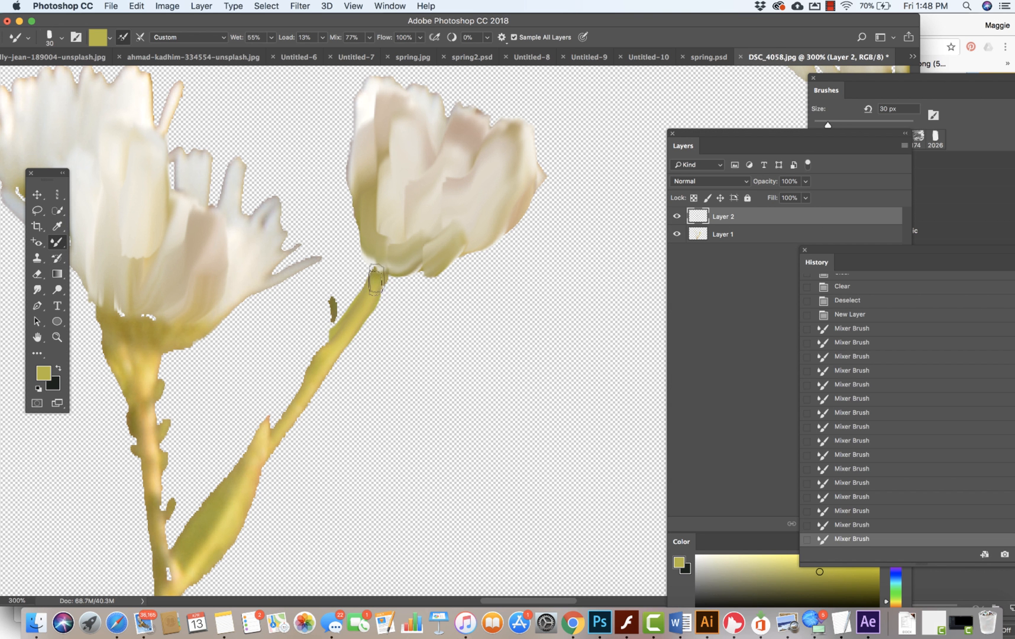
pyautogui.moveTo(375, 278); pyautogui.dragTo(294, 410)
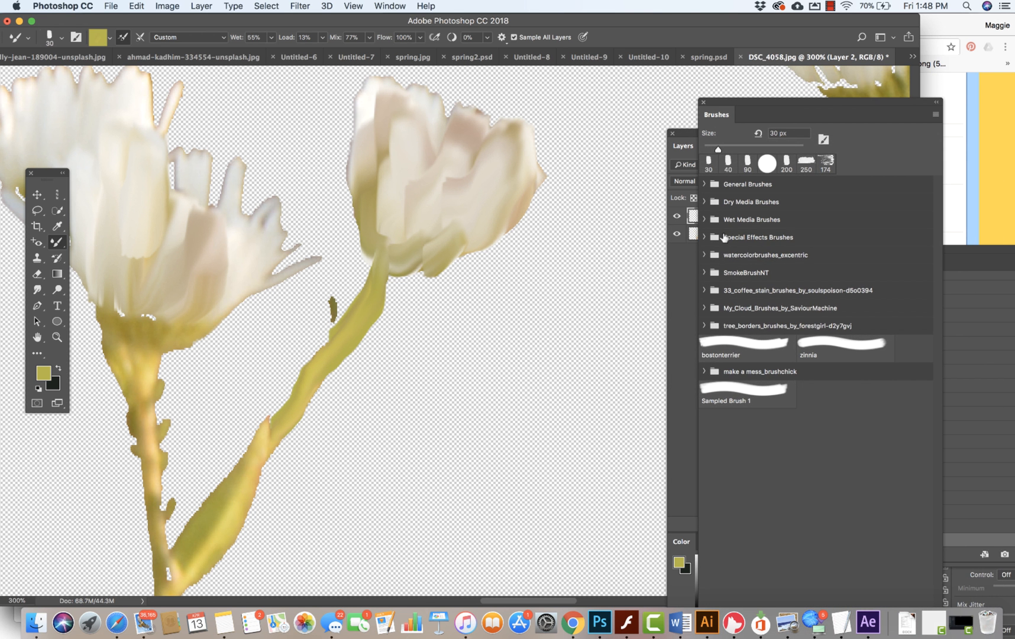
# Step: Pick Kyle's Real Oils - 01 from the brush library and streak olive along the upper and lower stem
pyautogui.click(713, 219)
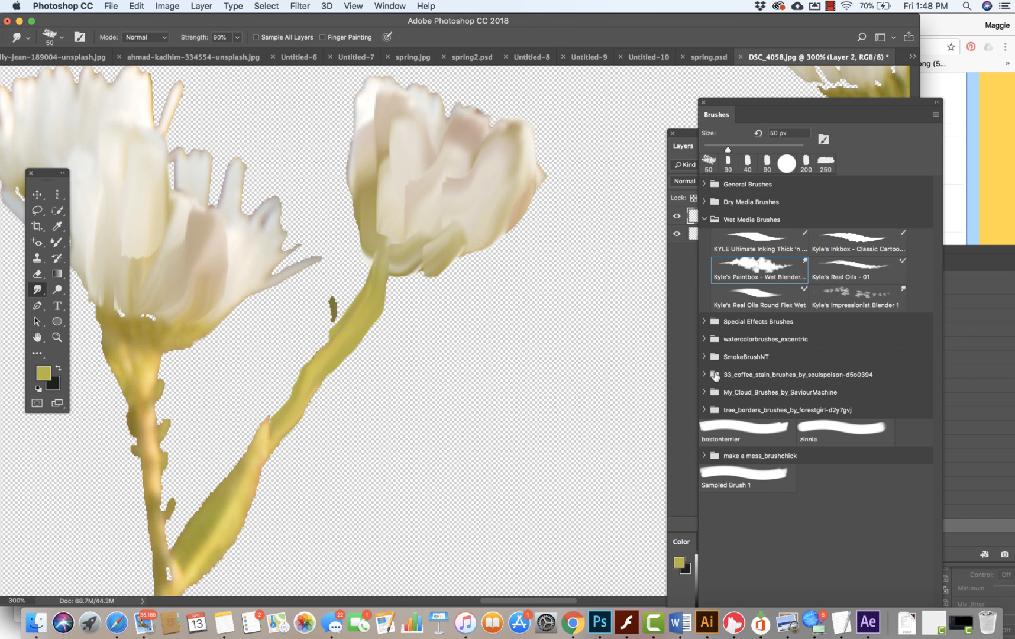
pyautogui.moveTo(704, 413)
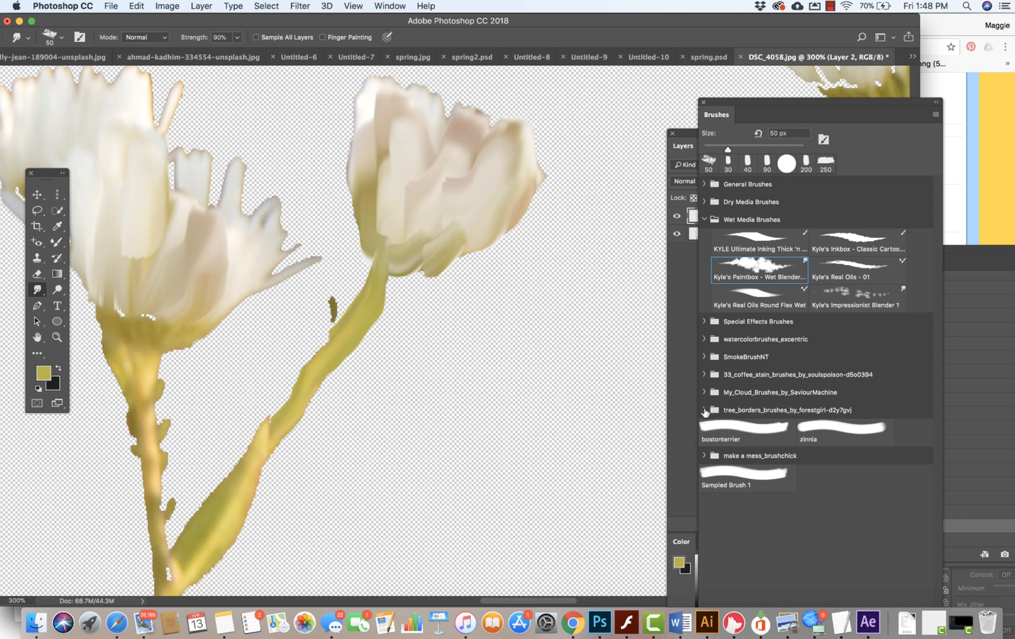
pyautogui.moveTo(705, 211)
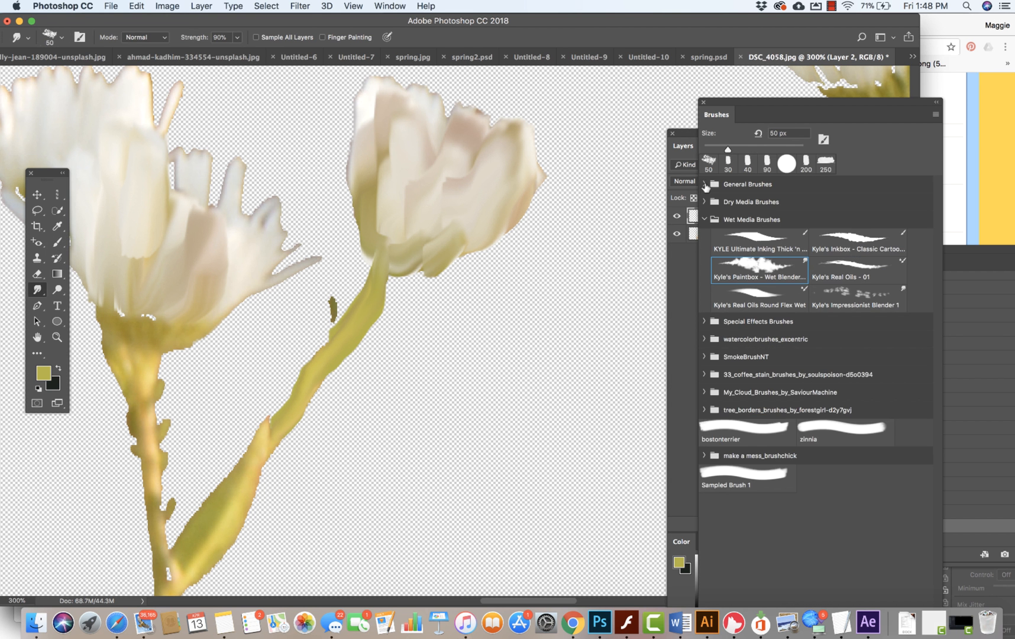
pyautogui.click(705, 201)
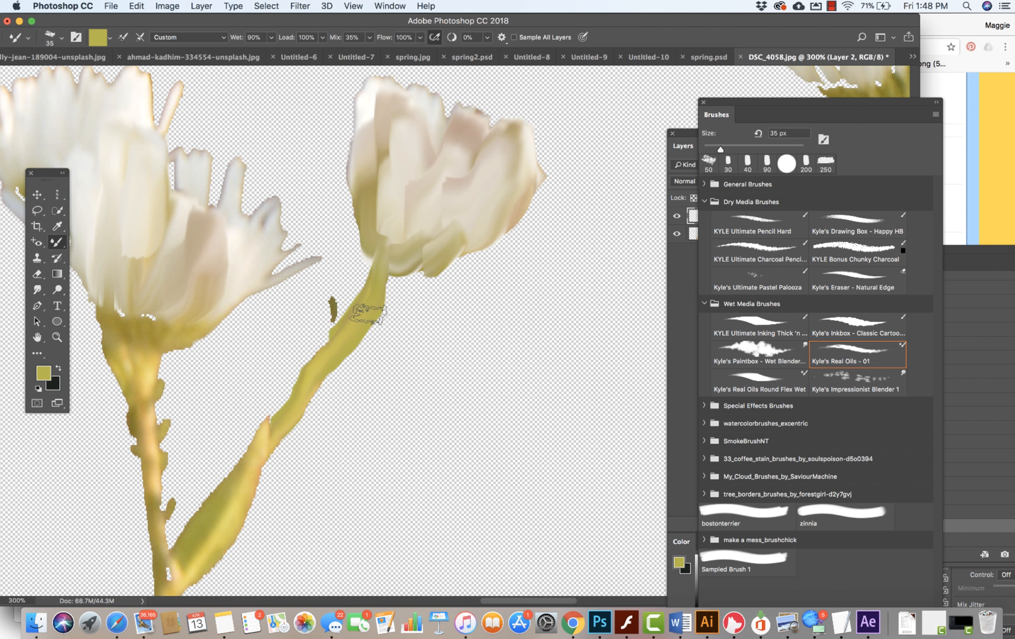
pyautogui.moveTo(369, 313); pyautogui.dragTo(250, 456)
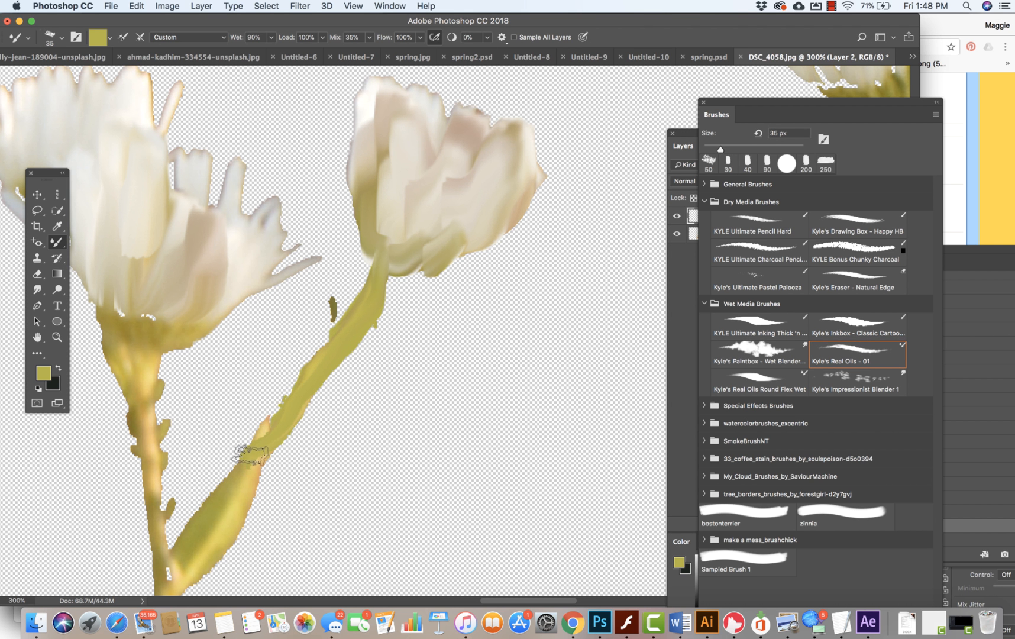
pyautogui.moveTo(250, 456); pyautogui.dragTo(263, 434)
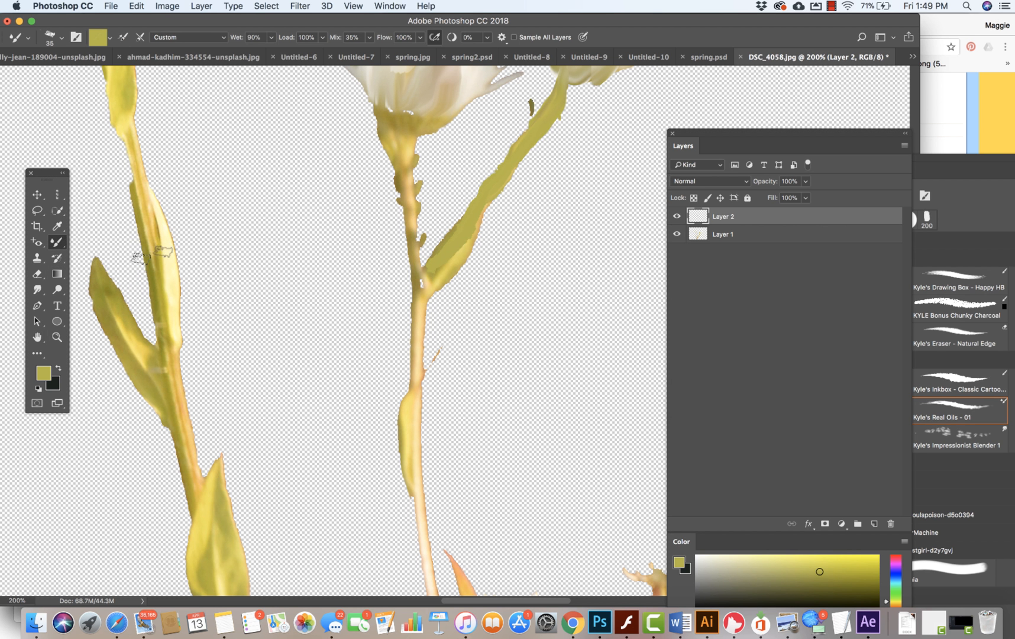
# Step: Sample the leaf colour as foreground and turn on Sample All Layers for the Mixer Brush
pyautogui.click(43, 370)
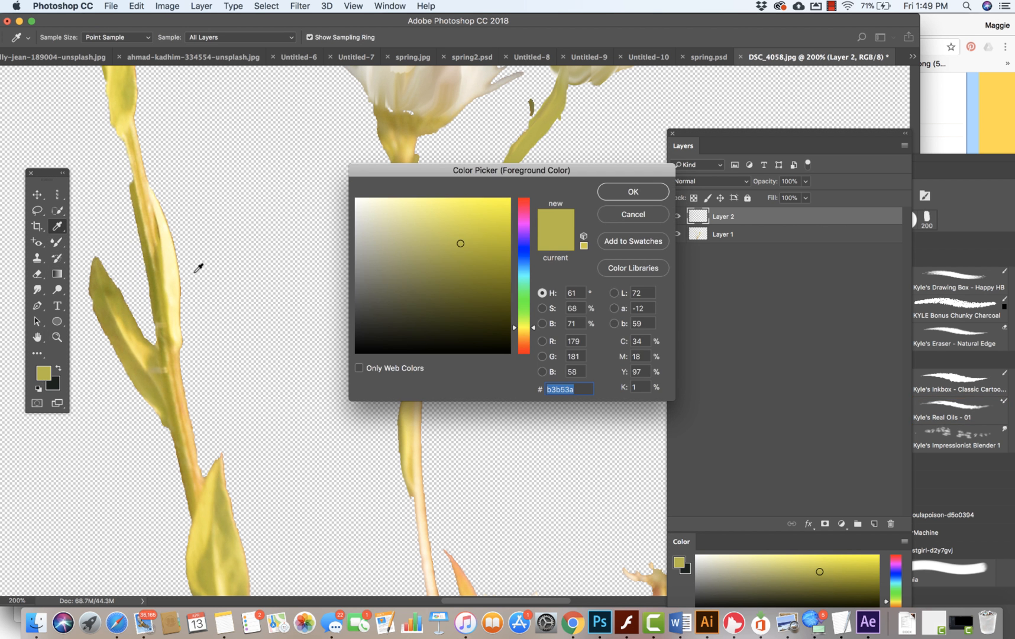
pyautogui.click(631, 191)
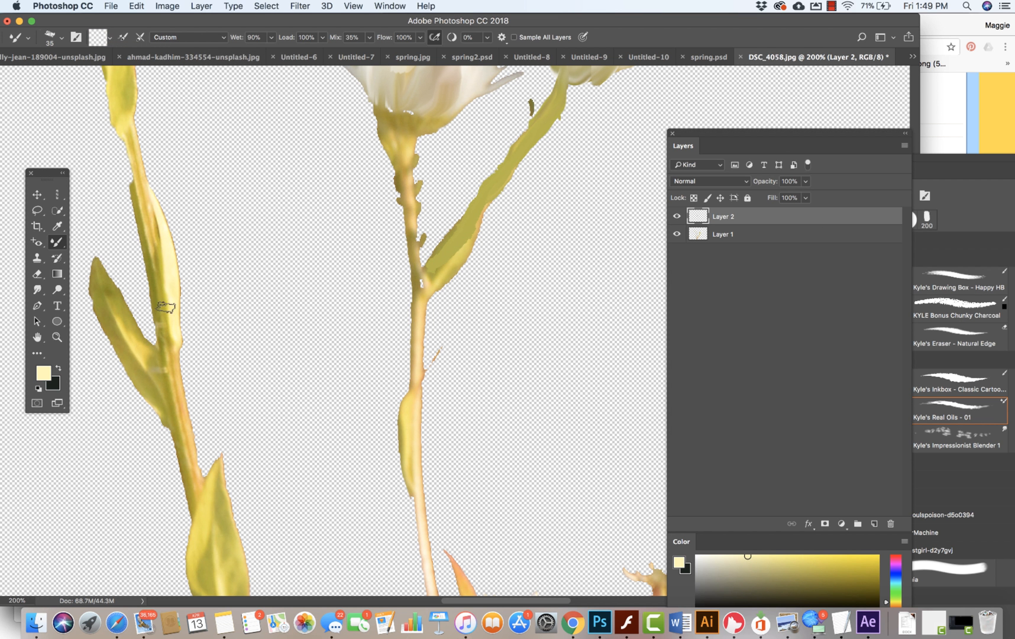
pyautogui.moveTo(84, 123)
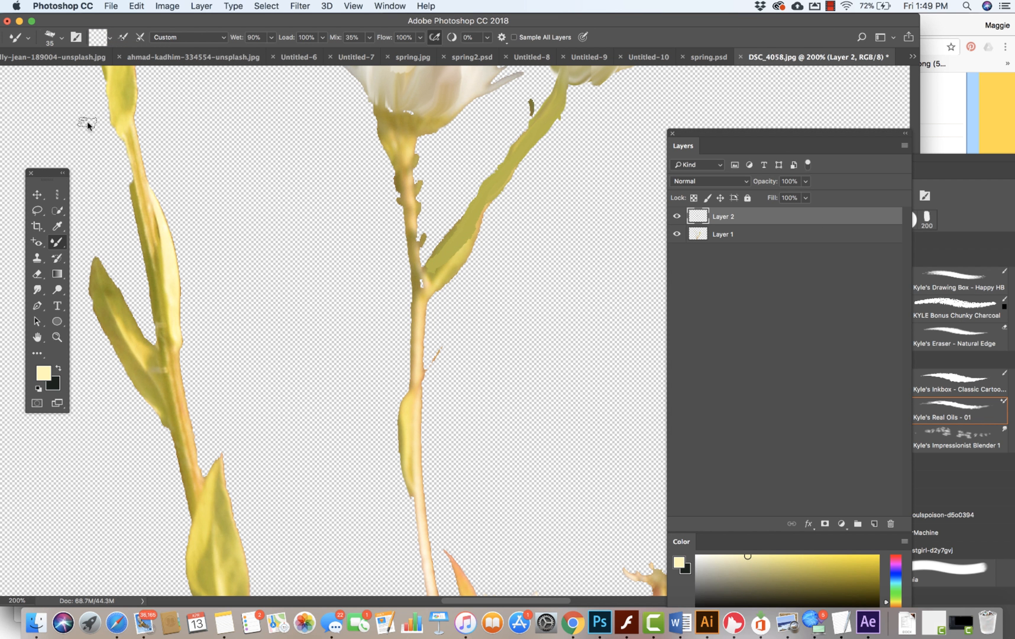
pyautogui.click(676, 234)
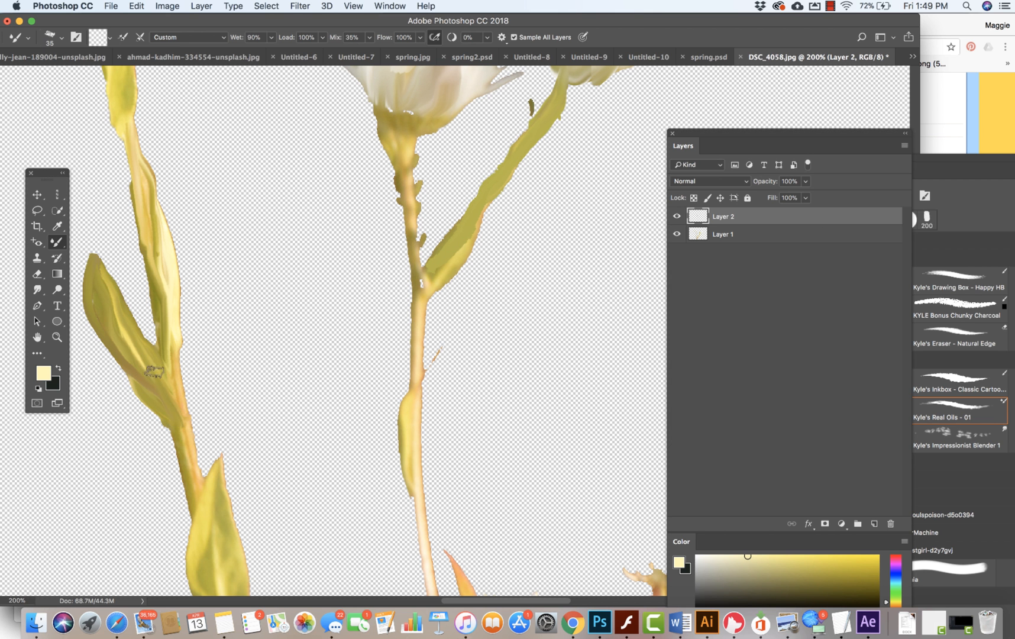
# Step: Blend smooth strokes over the lower left leaf, the left stem and the narrow leaf beside it
pyautogui.moveTo(152, 368); pyautogui.dragTo(175, 317)
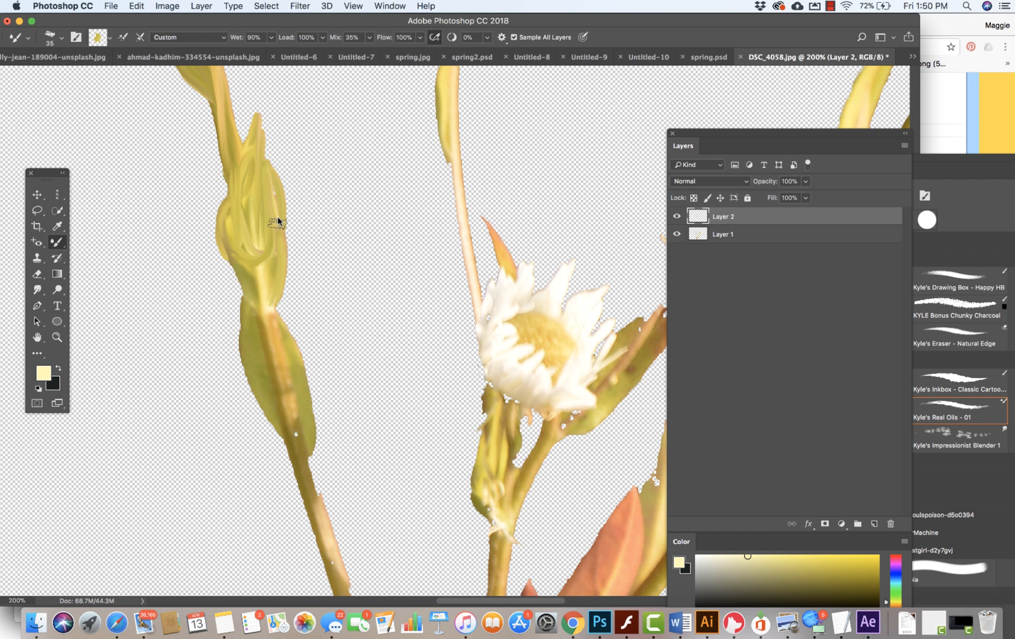
pyautogui.moveTo(139, 36)
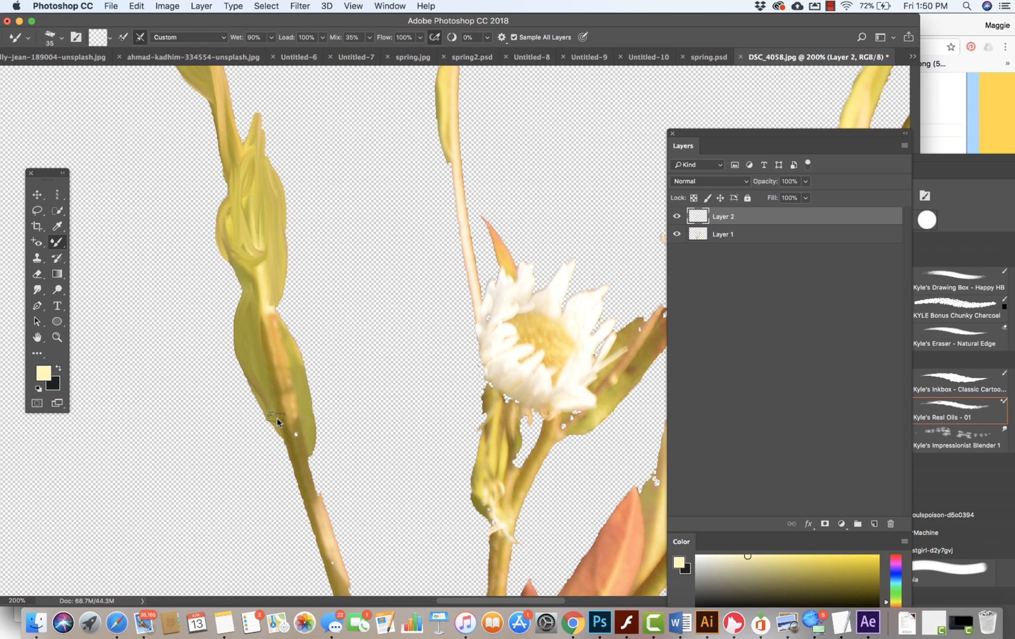
pyautogui.moveTo(276, 421); pyautogui.dragTo(299, 373)
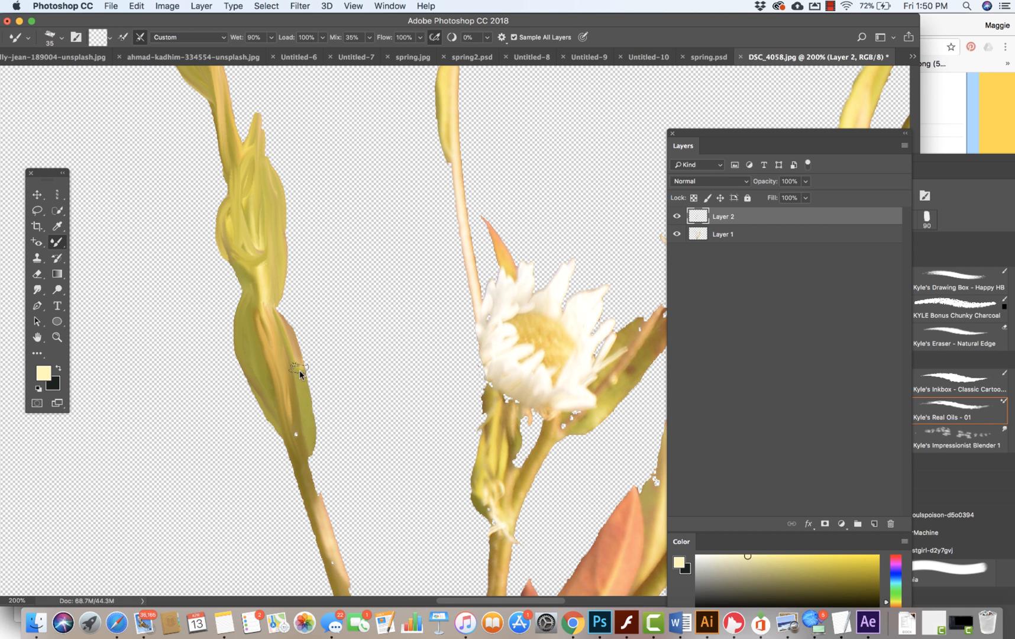
pyautogui.moveTo(298, 369); pyautogui.dragTo(311, 485)
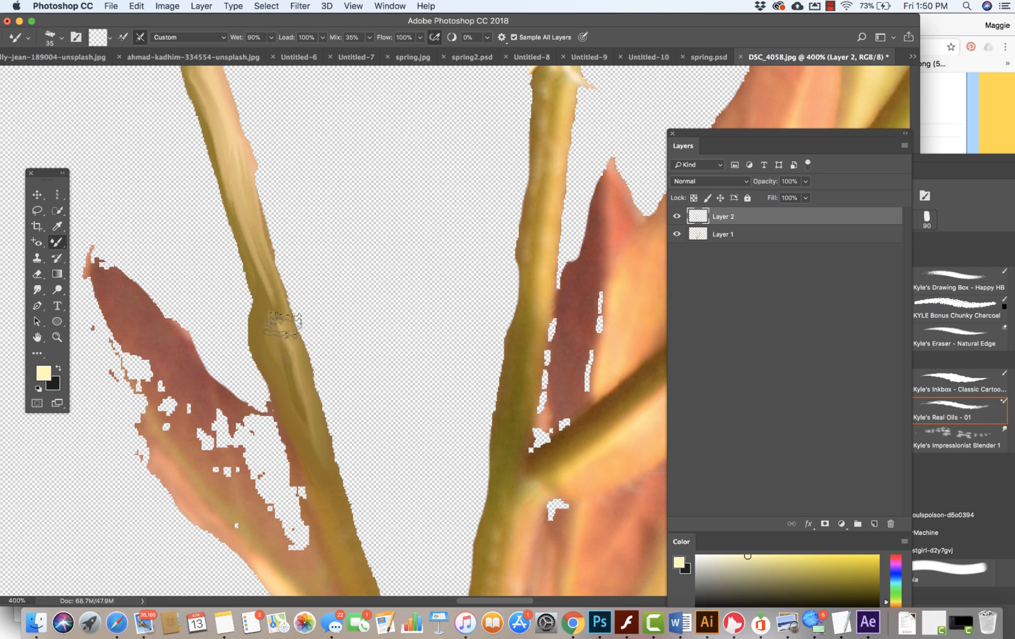
# Step: Smear the brown stem and blend the lower orange leaf at the base of the branch
pyautogui.moveTo(284, 324); pyautogui.dragTo(252, 458)
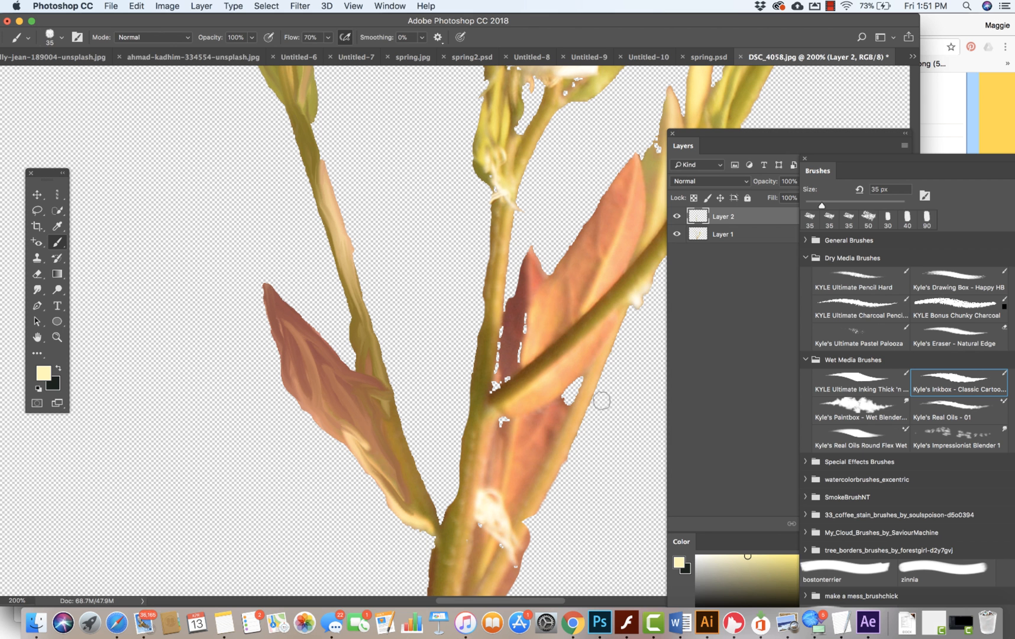
pyautogui.moveTo(189, 157)
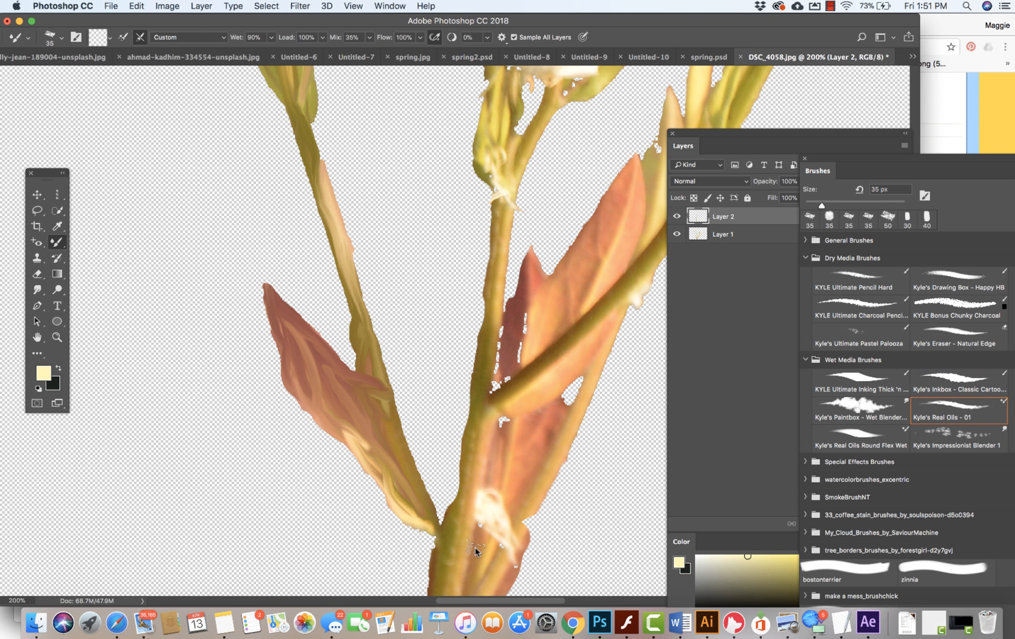
pyautogui.moveTo(475, 550); pyautogui.dragTo(504, 321)
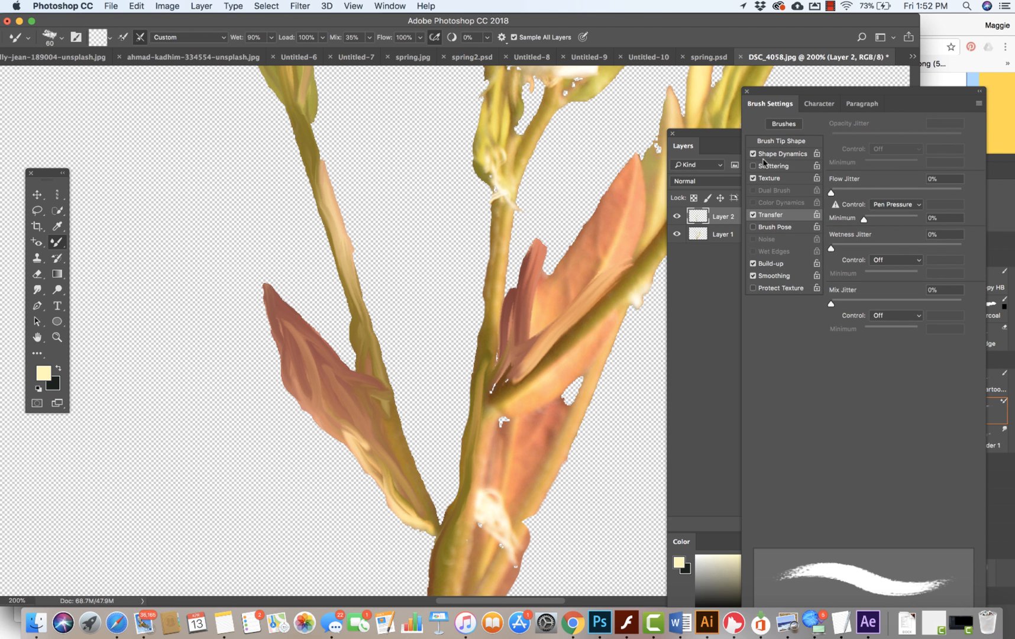
# Step: Set the brush tip to 80 px in Brush Tip Shape and blend the large orange leaf
pyautogui.click(781, 141)
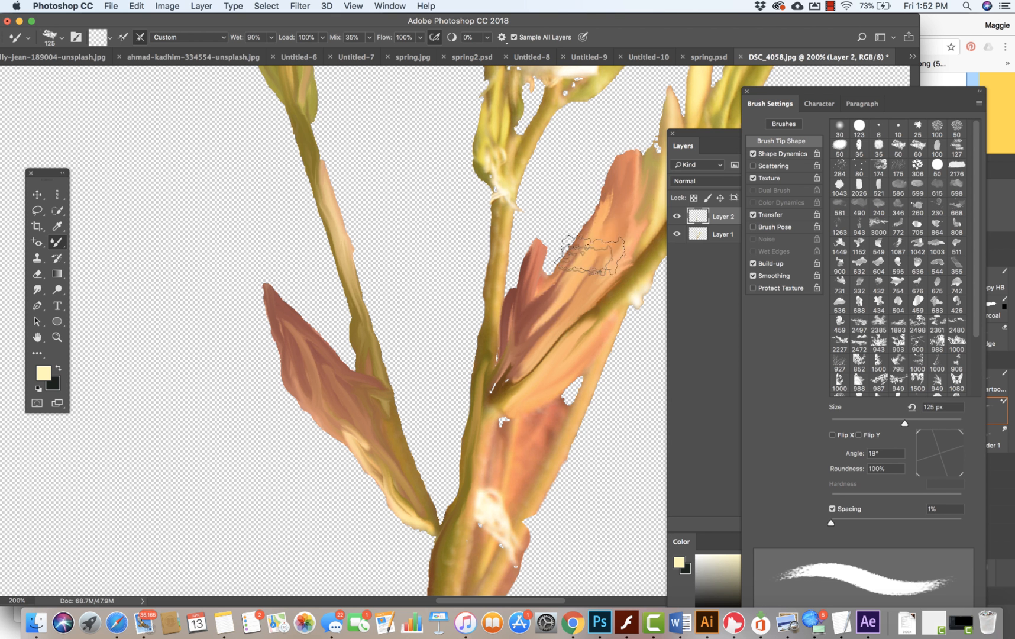
pyautogui.moveTo(586, 254); pyautogui.dragTo(485, 466)
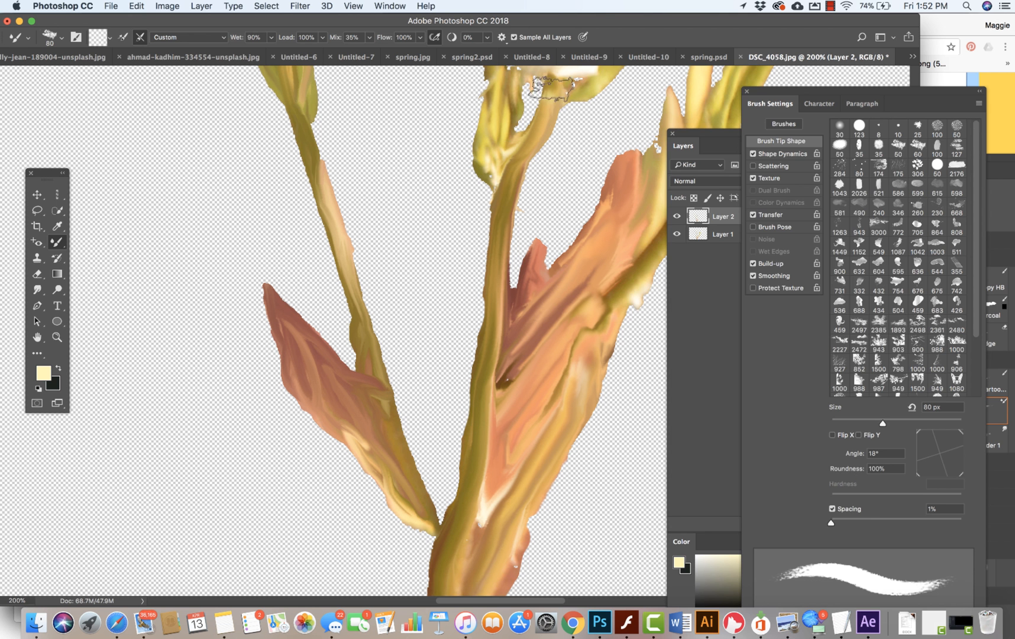
pyautogui.click(682, 145)
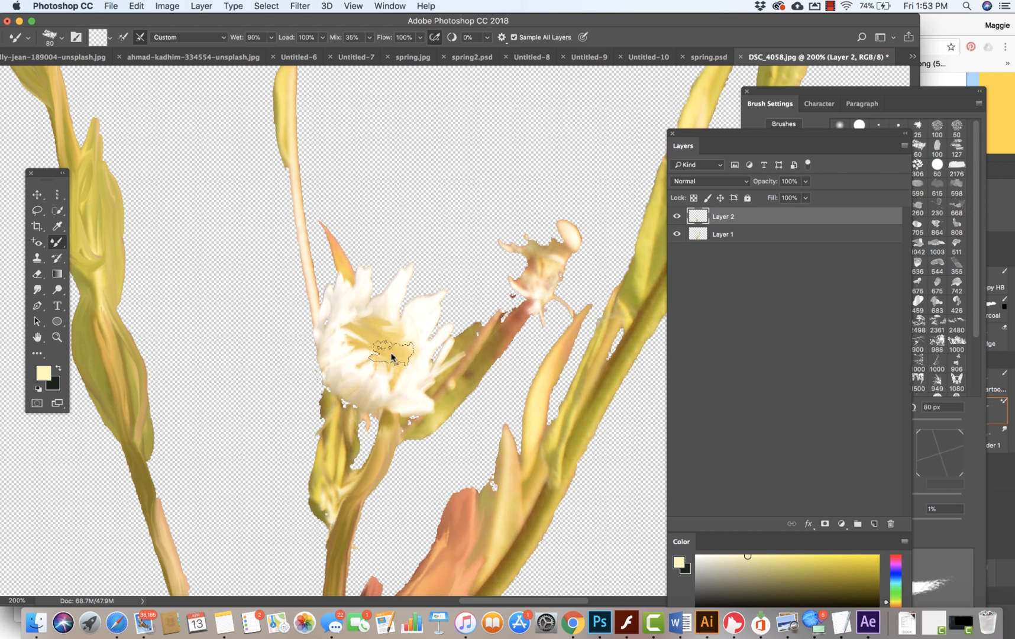
# Step: Smear the flower centre and upper petals, then blend the stem below and the right stem and leaf
pyautogui.moveTo(395, 352); pyautogui.dragTo(395, 285)
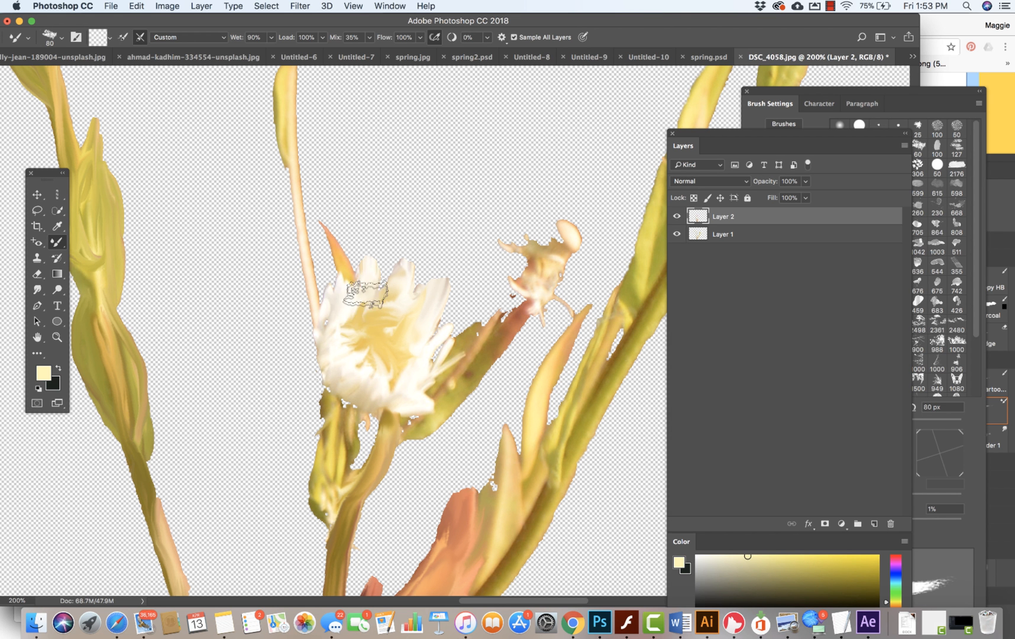
pyautogui.moveTo(369, 291); pyautogui.dragTo(337, 349)
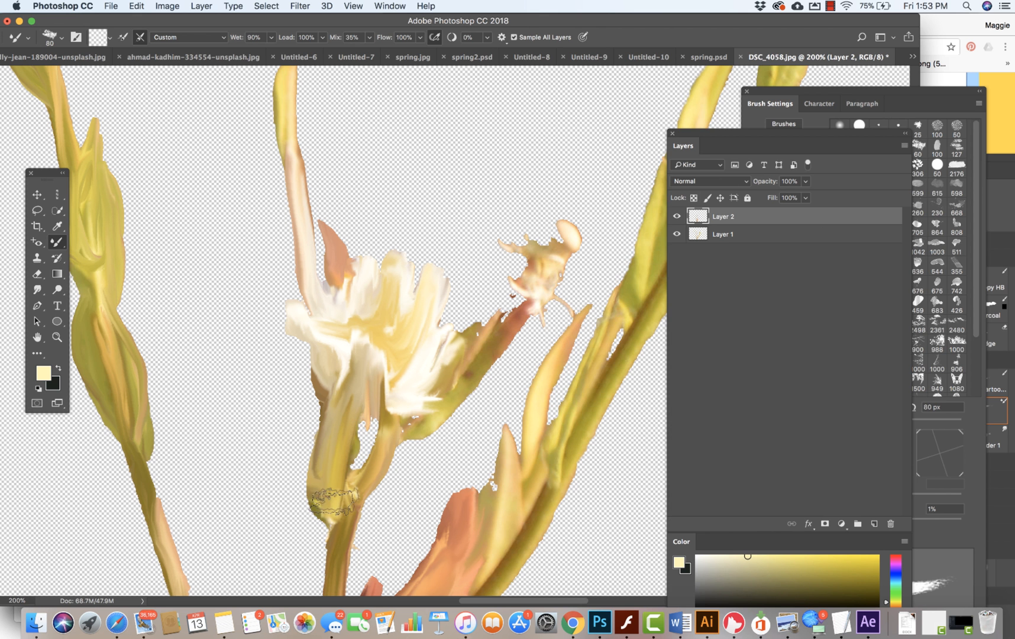
pyautogui.moveTo(330, 498); pyautogui.dragTo(431, 426)
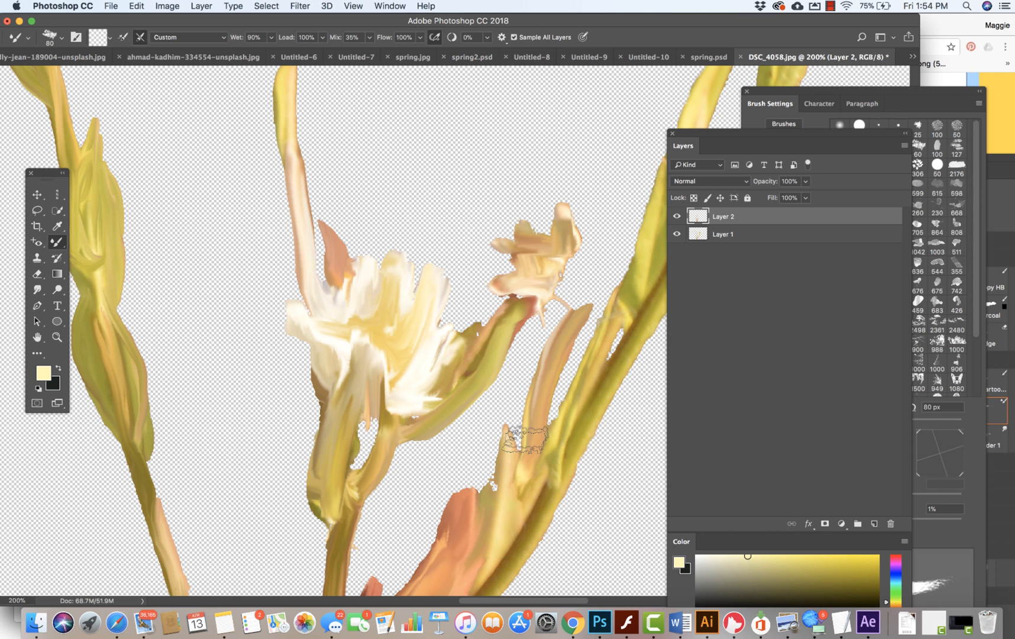
pyautogui.moveTo(518, 440); pyautogui.dragTo(492, 589)
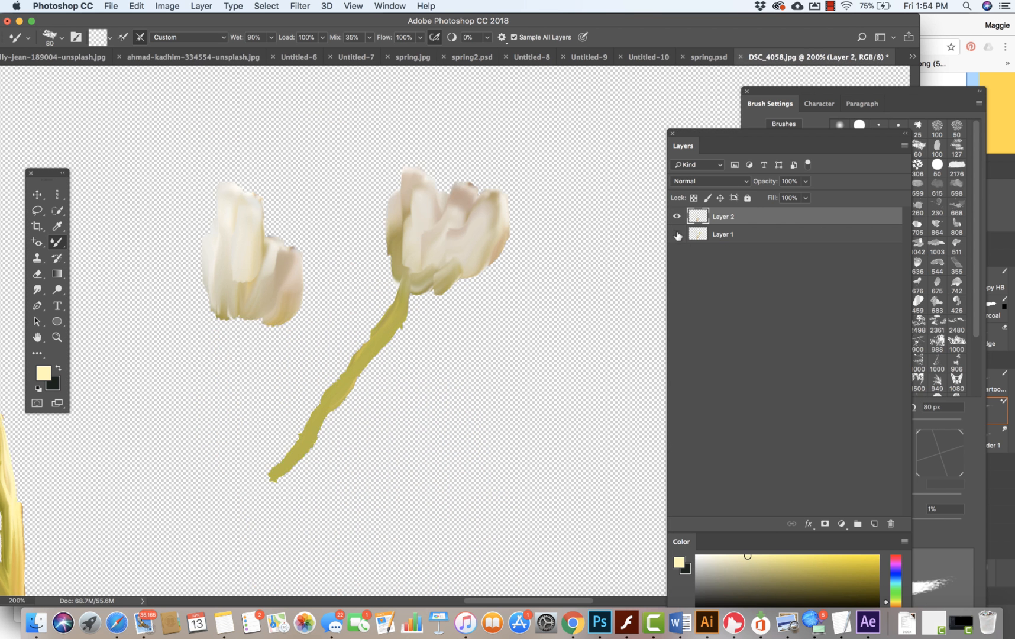
# Step: Toggle Layer 1's visibility to compare the painted buds with the original photo
pyautogui.click(676, 234)
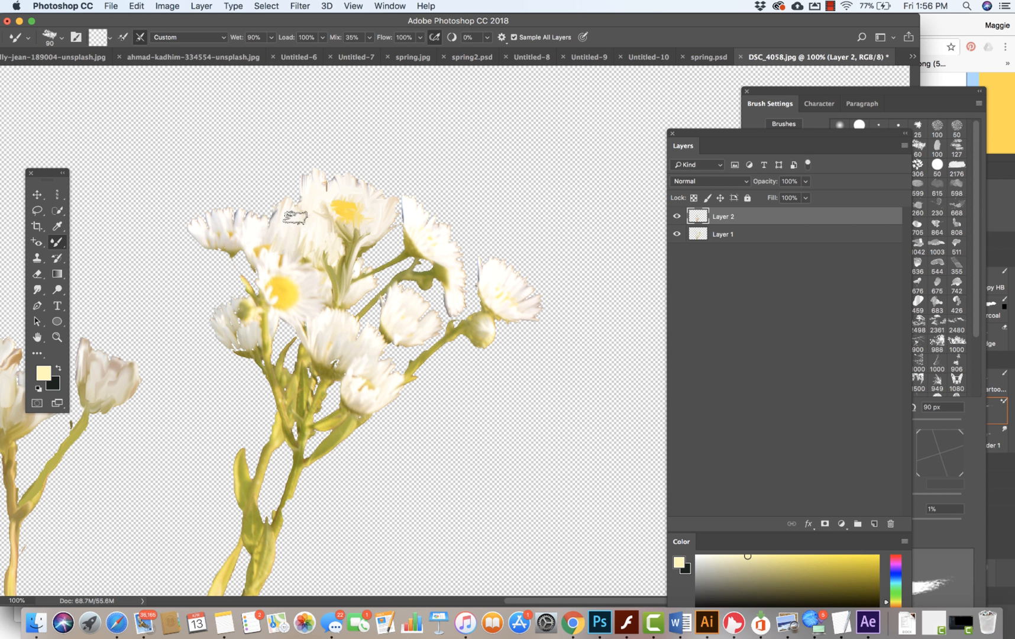
# Step: Repaint the petals of the flower cluster with a Mixer Brush stroke
pyautogui.moveTo(294, 215); pyautogui.dragTo(317, 273)
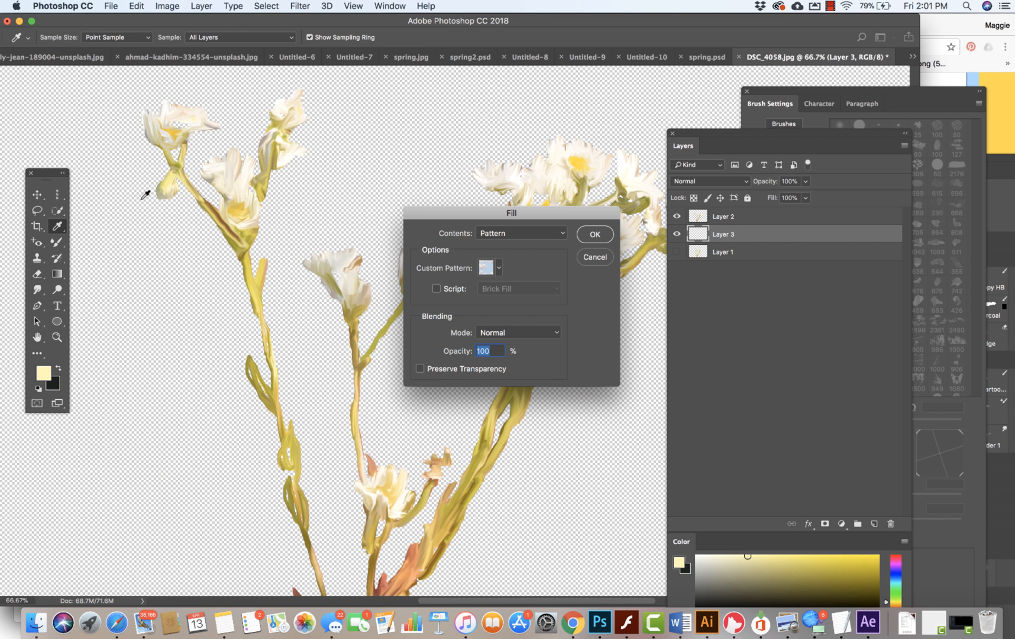
# Step: Fill Layer 3 with the pale yellow color and make Layer 2 active again
pyautogui.click(490, 267)
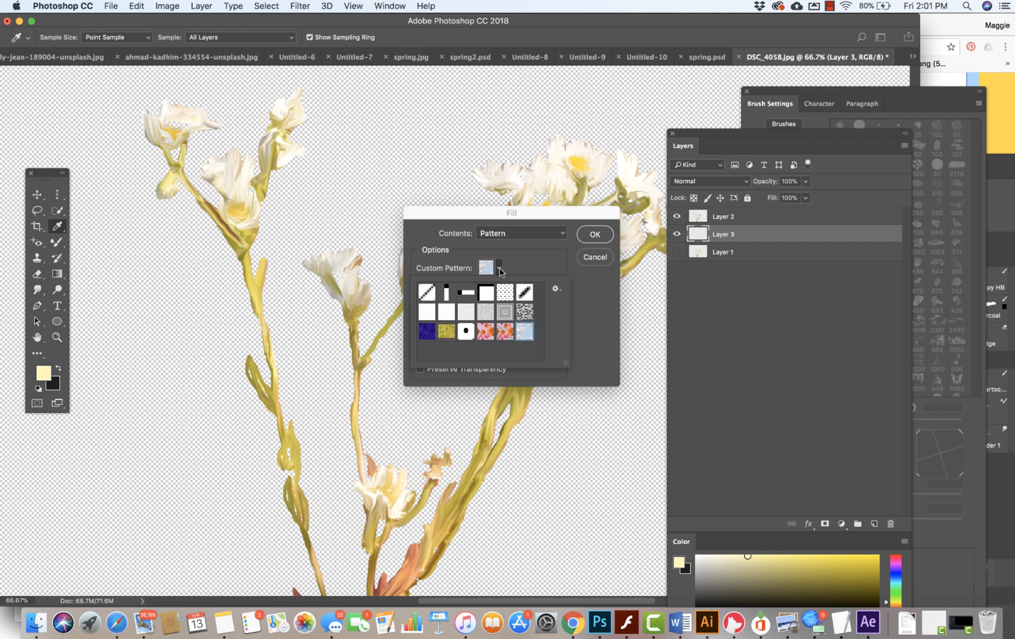
pyautogui.click(520, 233)
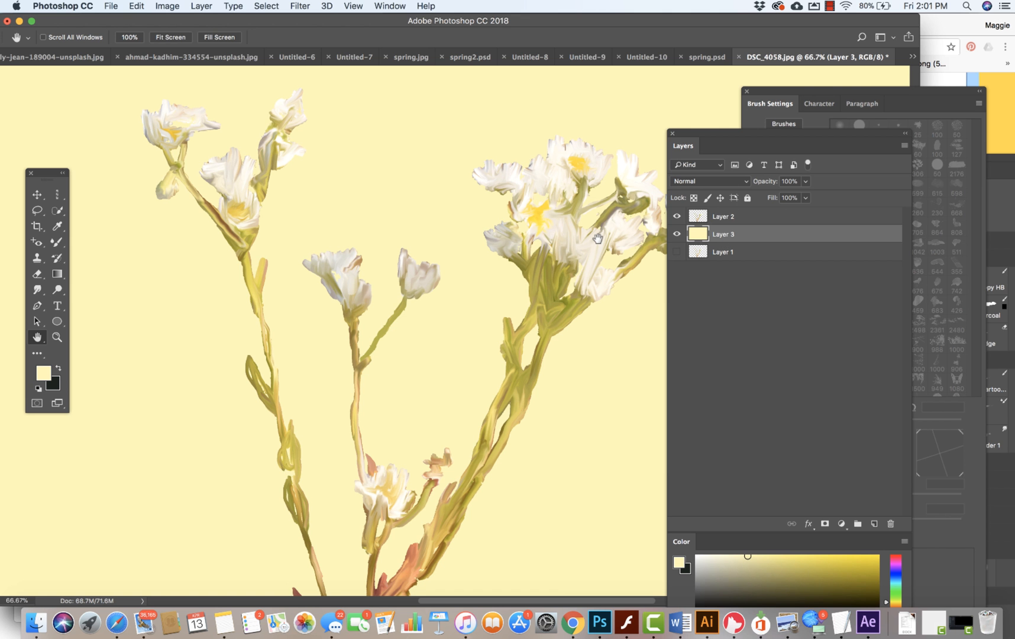
pyautogui.click(722, 216)
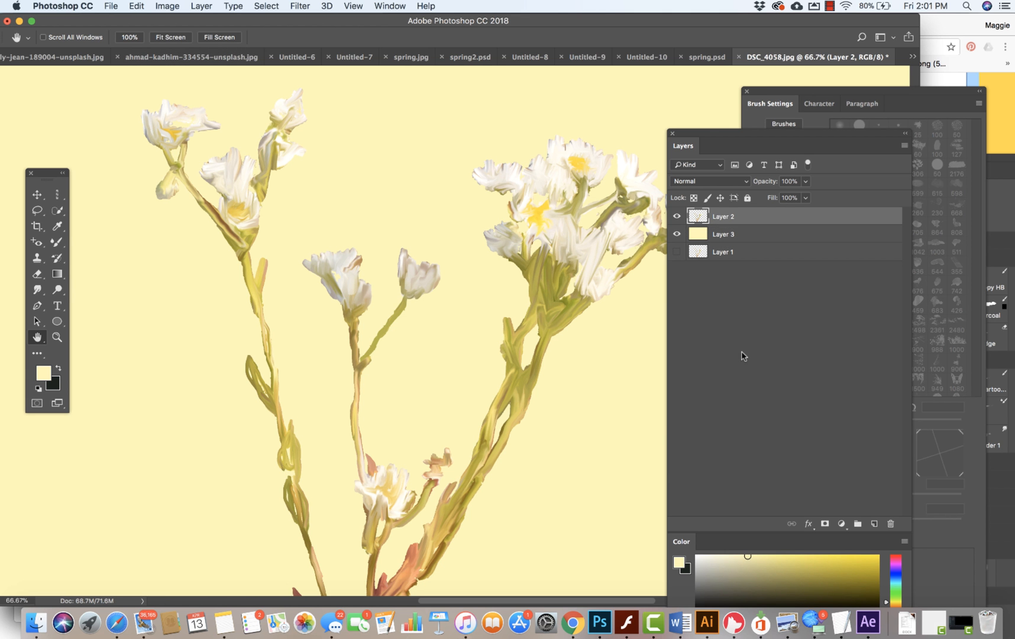